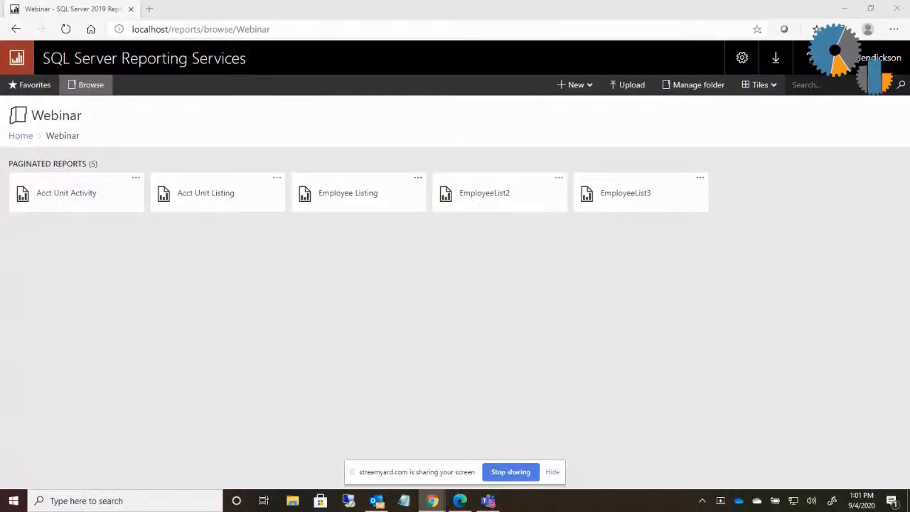
{"action": "mouse_move", "coordinate": [186, 335]}
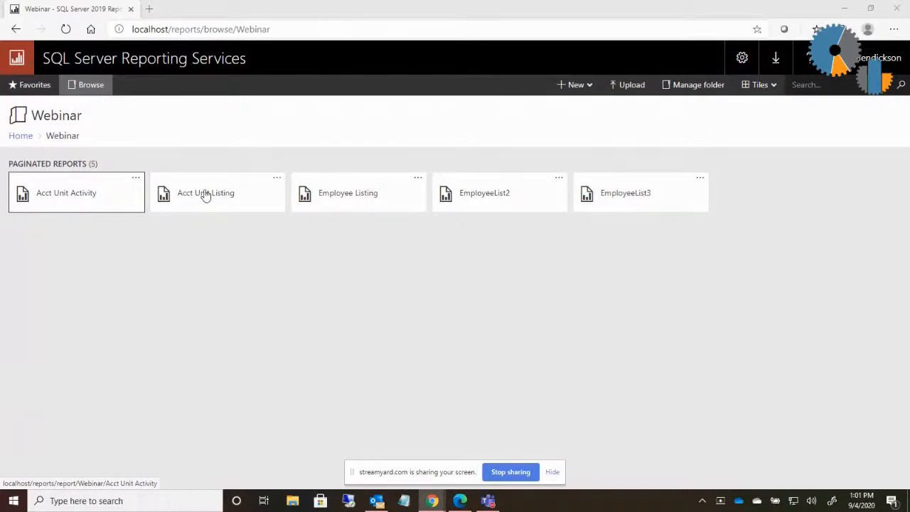
Step: Browse the Acct Unit Listing report, expanding and collapsing the Hospital Entity company
{"action": "left_click", "coordinate": [206, 193]}
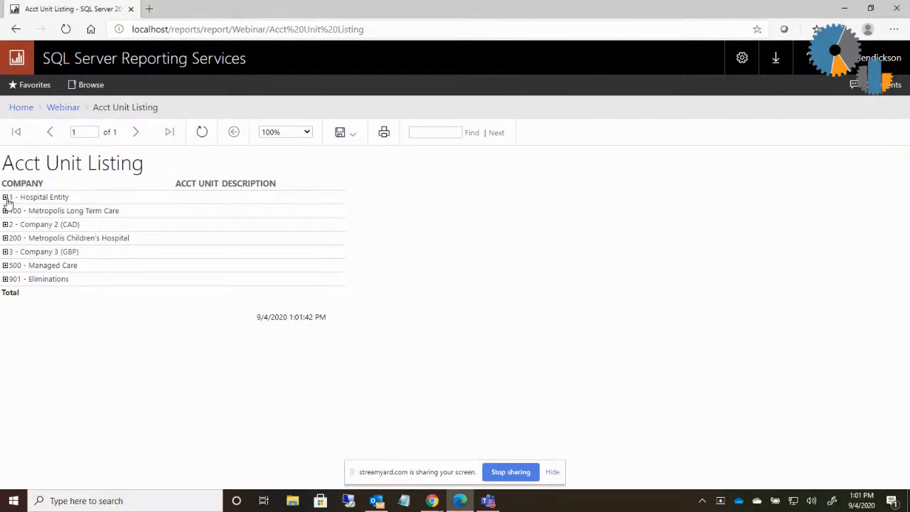
{"action": "left_click", "coordinate": [5, 197]}
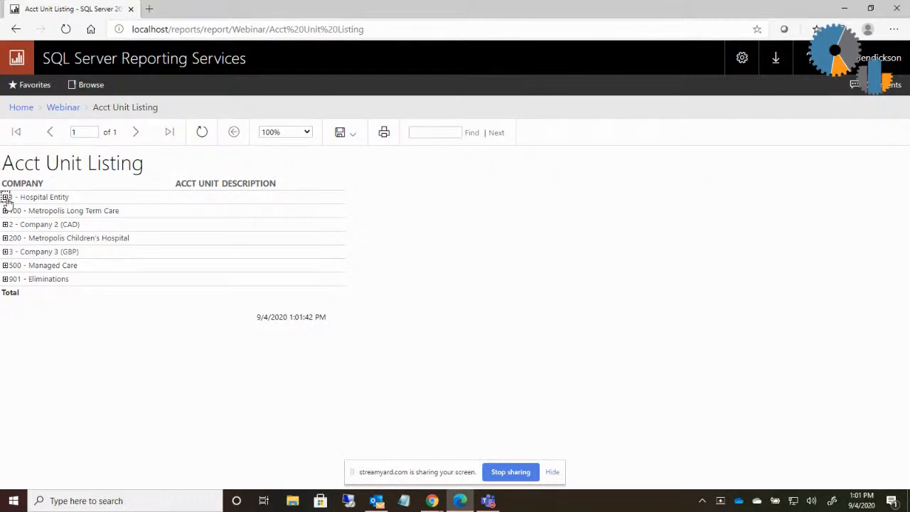
{"action": "left_click", "coordinate": [5, 197]}
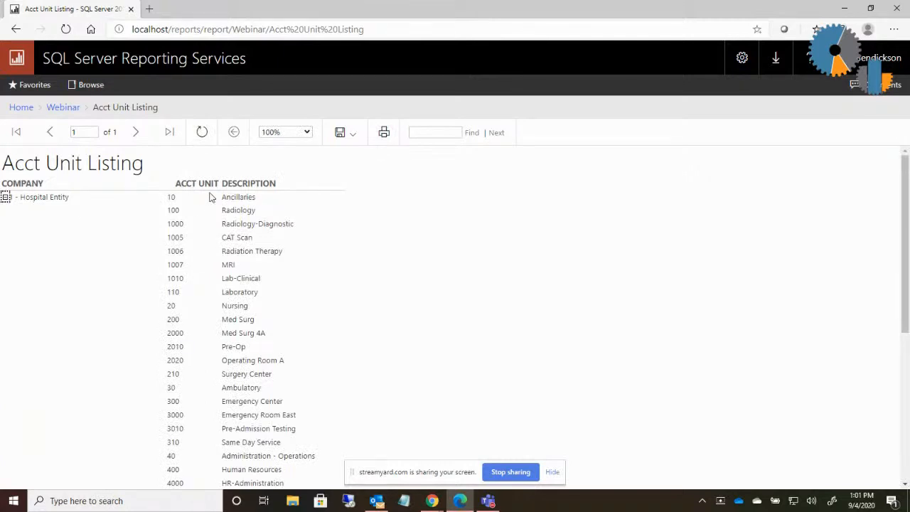
{"action": "mouse_move", "coordinate": [59, 249]}
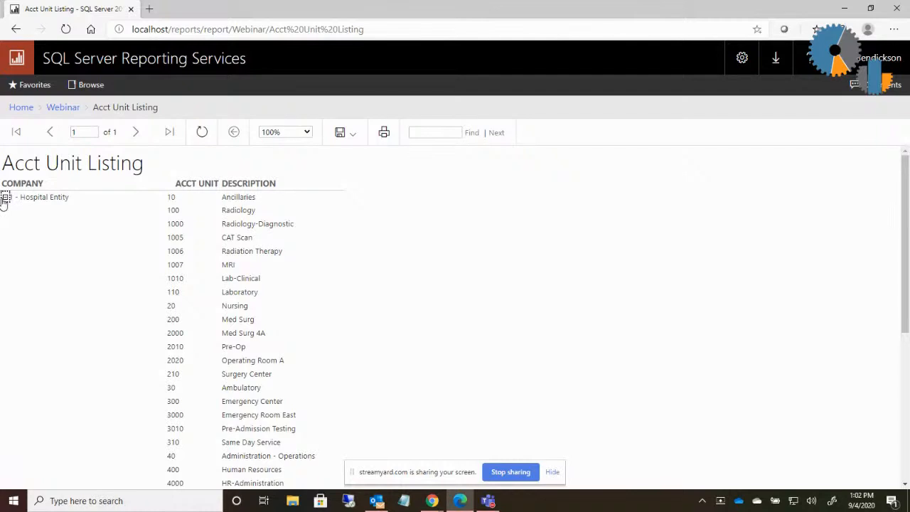
{"action": "left_click", "coordinate": [6, 197]}
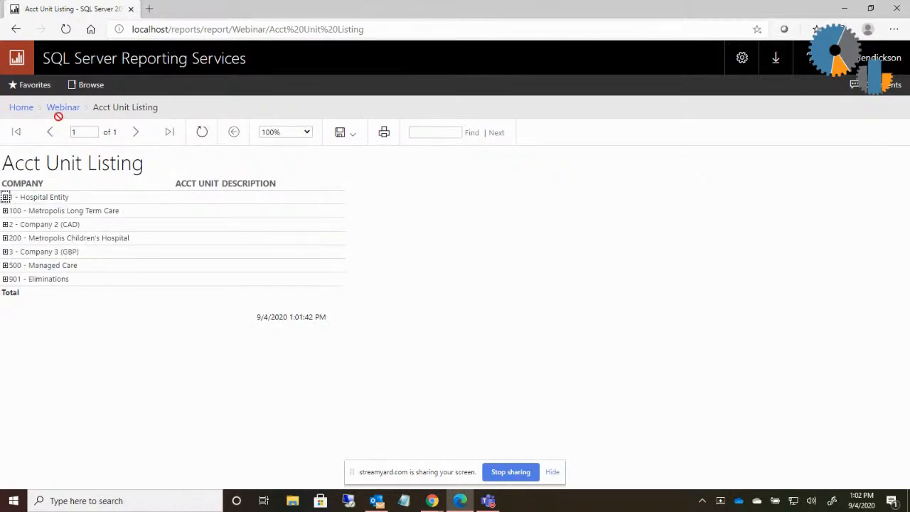
{"action": "left_click", "coordinate": [63, 107]}
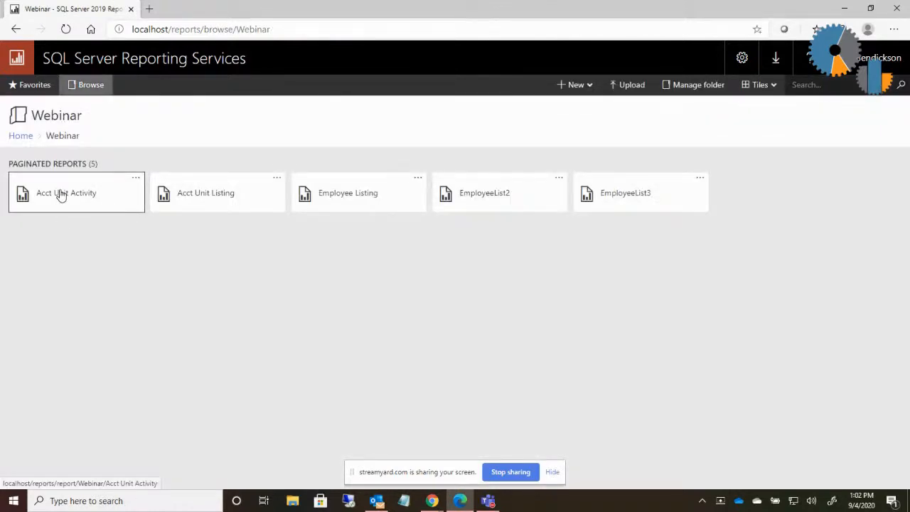
Step: Run Acct Unit Activity for the 1000-Radiology-Diagnostic account unit
{"action": "left_click", "coordinate": [66, 193]}
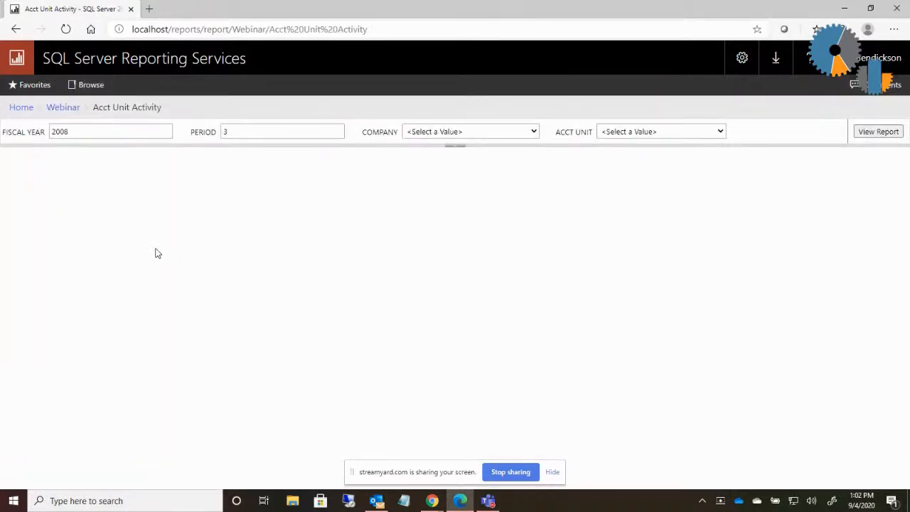
{"action": "mouse_move", "coordinate": [231, 169]}
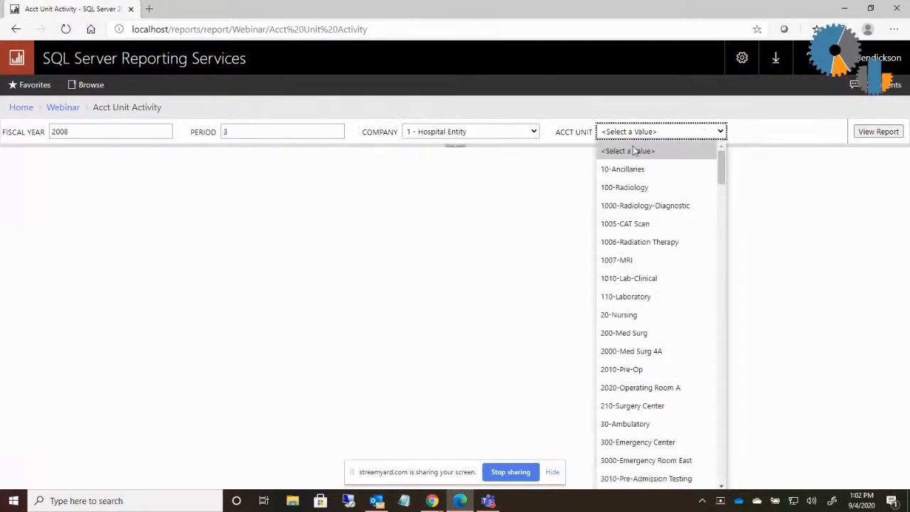
{"action": "left_click", "coordinate": [645, 206]}
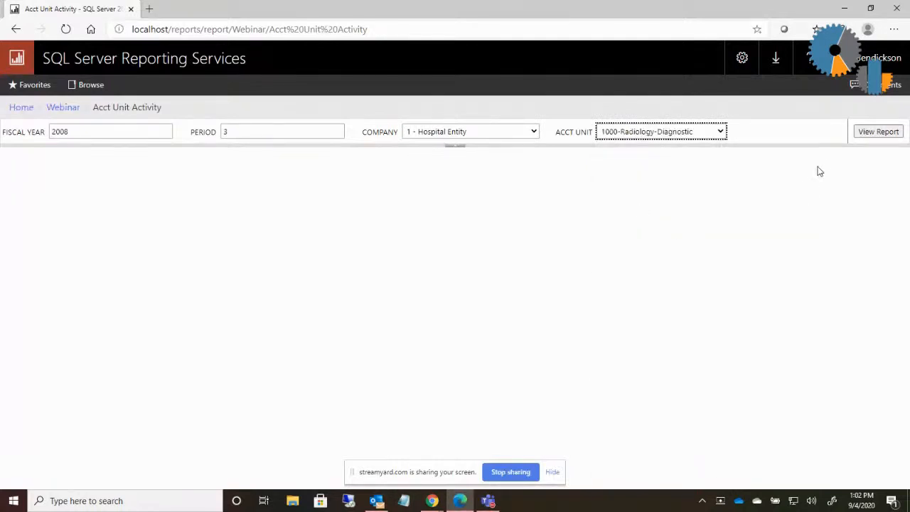
{"action": "left_click", "coordinate": [877, 131]}
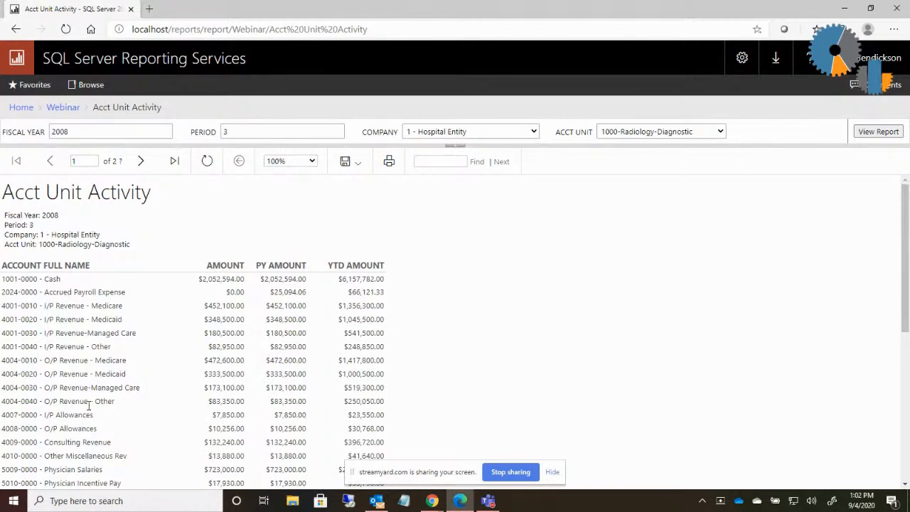
{"action": "mouse_move", "coordinate": [341, 396]}
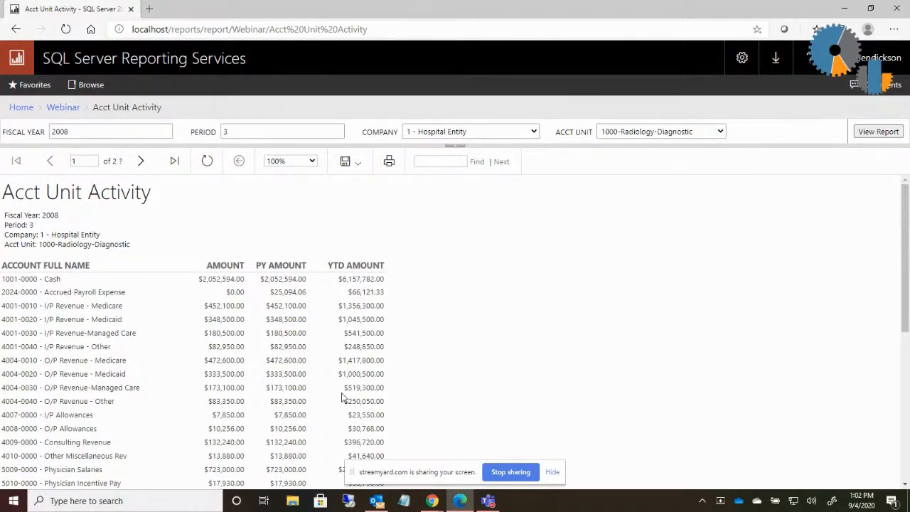
{"action": "mouse_move", "coordinate": [243, 331]}
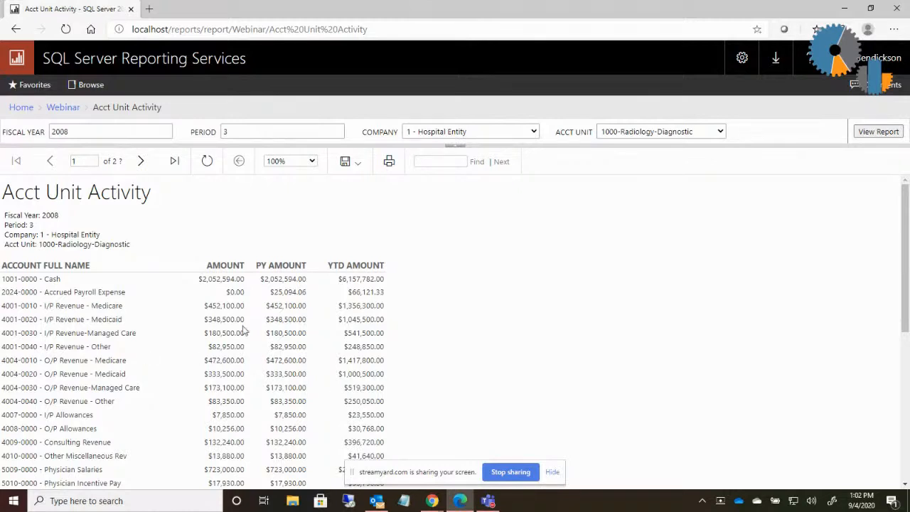
{"action": "mouse_move", "coordinate": [63, 107]}
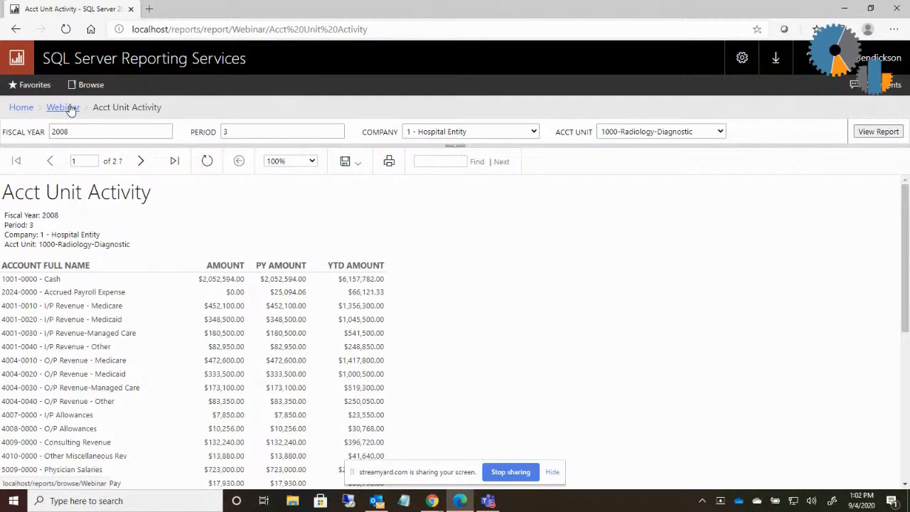
Step: Back in the Webinar folder, open Acct Unit Listing in Report Builder
{"action": "left_click", "coordinate": [62, 107]}
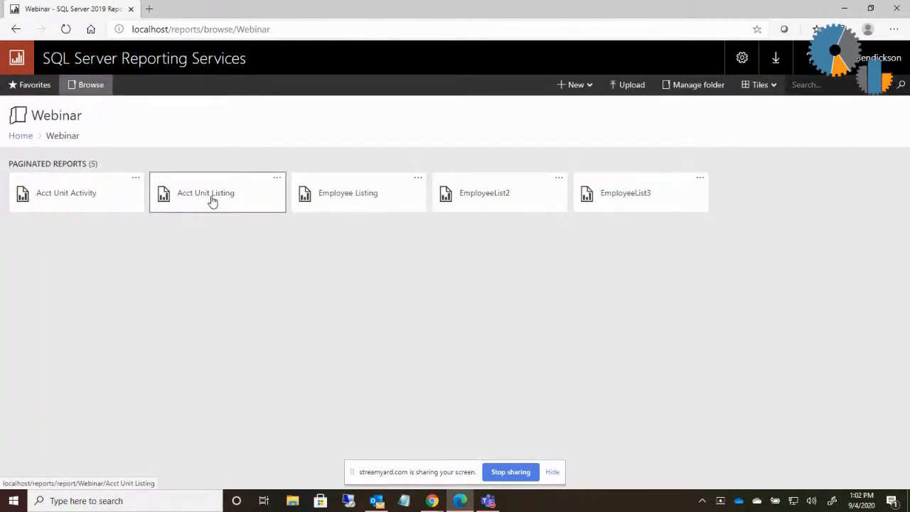
{"action": "mouse_move", "coordinate": [205, 197]}
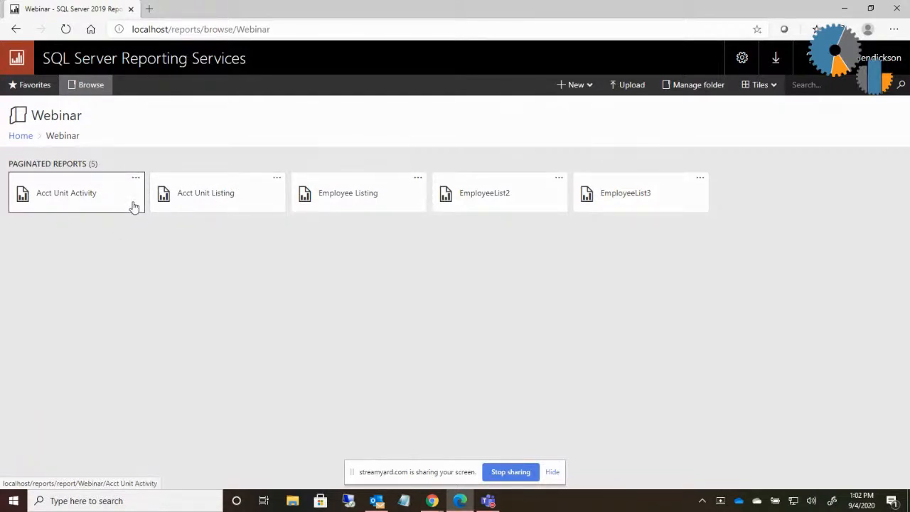
{"action": "left_click", "coordinate": [277, 177]}
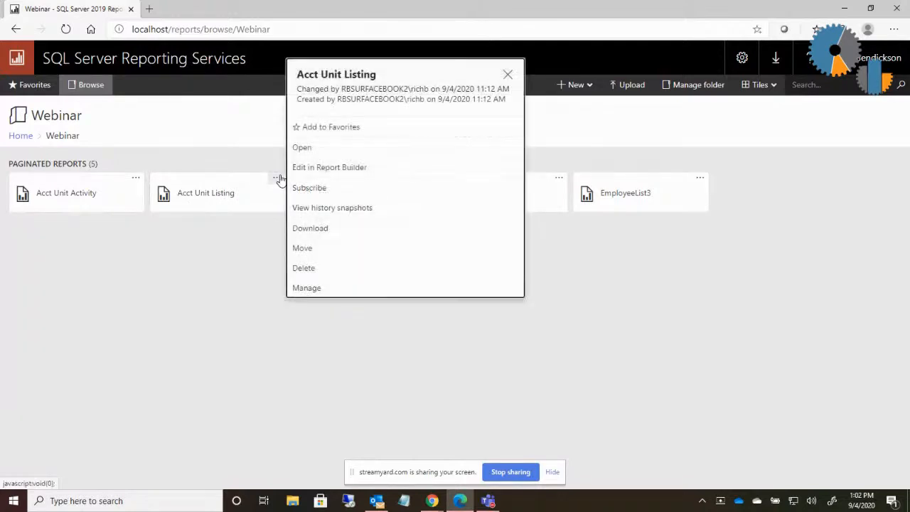
{"action": "left_click", "coordinate": [329, 167]}
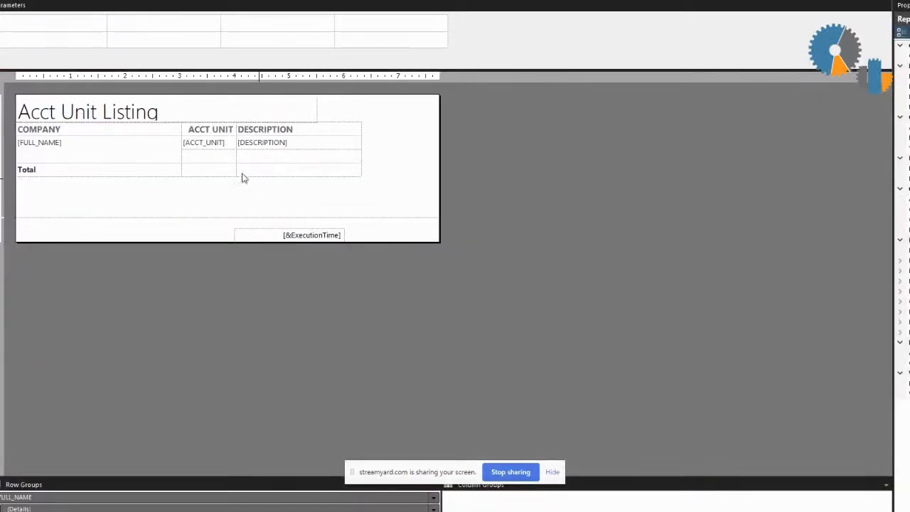
Step: Review the DESCRIPTION placeholder's Action properties and cancel without changes
{"action": "left_click", "coordinate": [261, 143]}
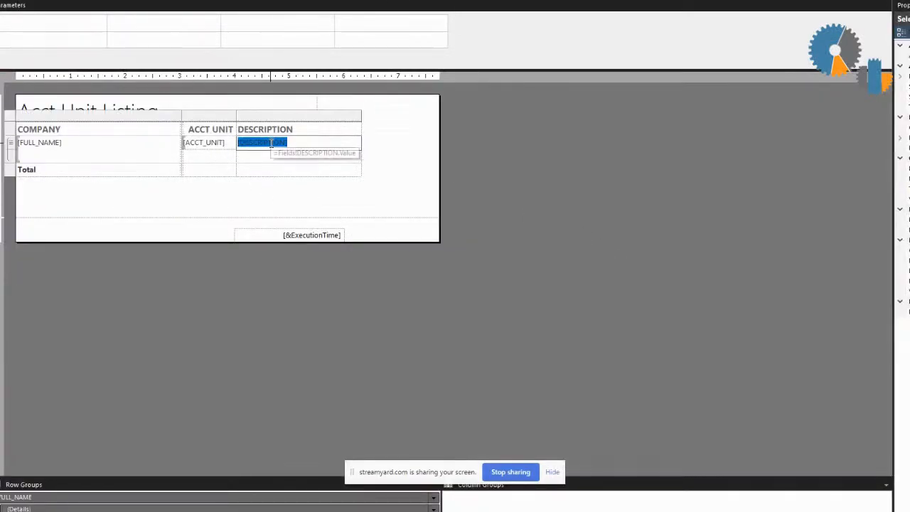
{"action": "right_click", "coordinate": [264, 142]}
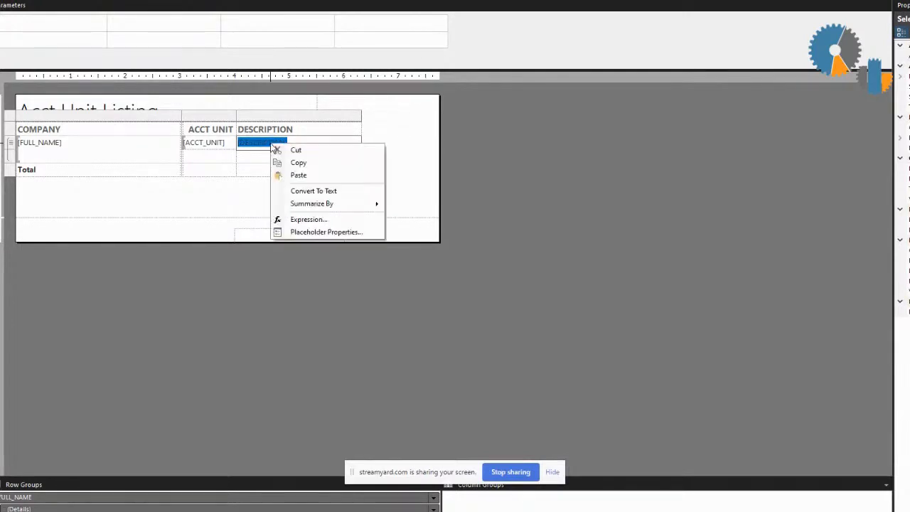
{"action": "mouse_move", "coordinate": [327, 231]}
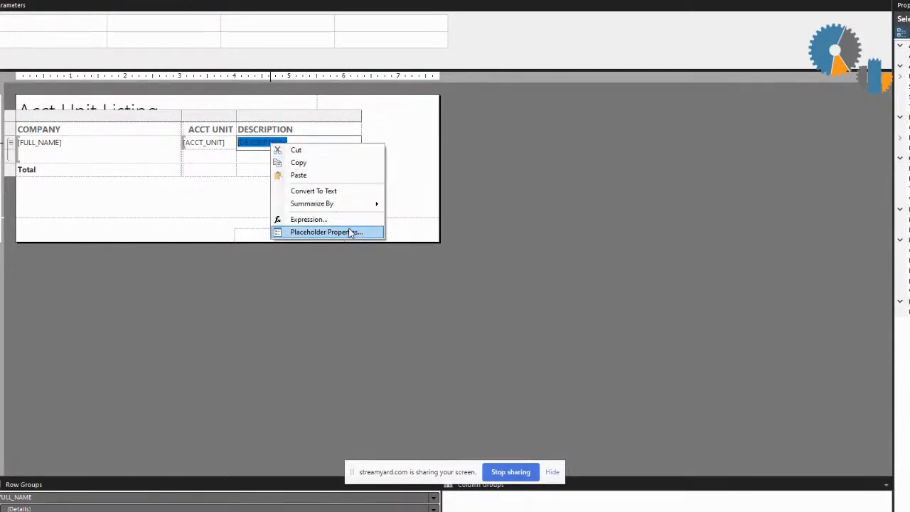
{"action": "left_click", "coordinate": [326, 232]}
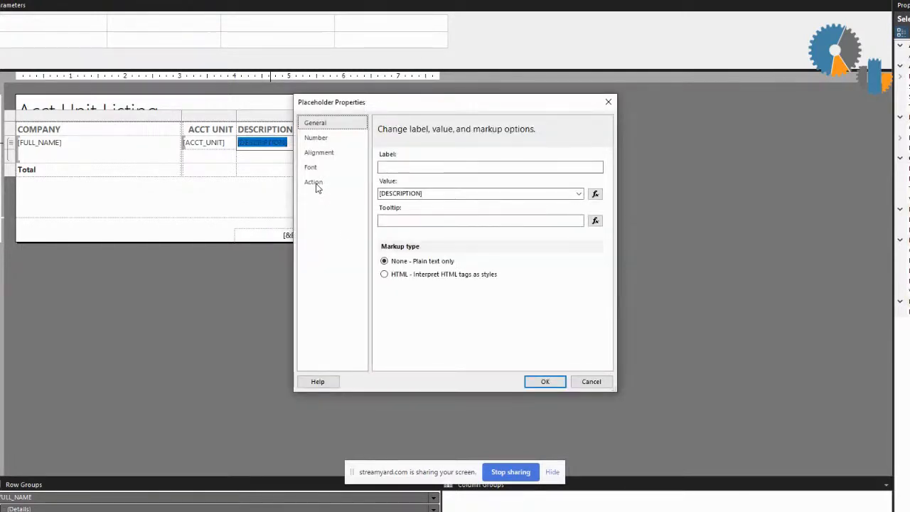
{"action": "left_click", "coordinate": [313, 181]}
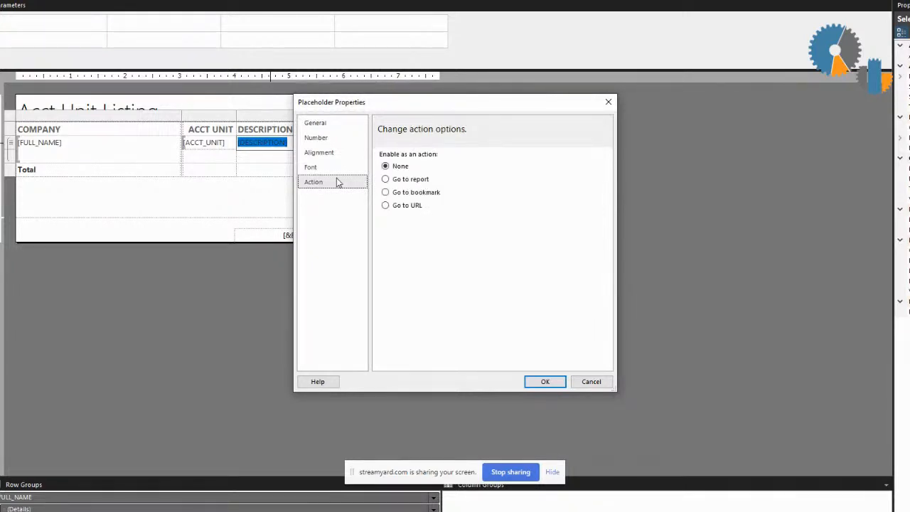
{"action": "mouse_move", "coordinate": [302, 198]}
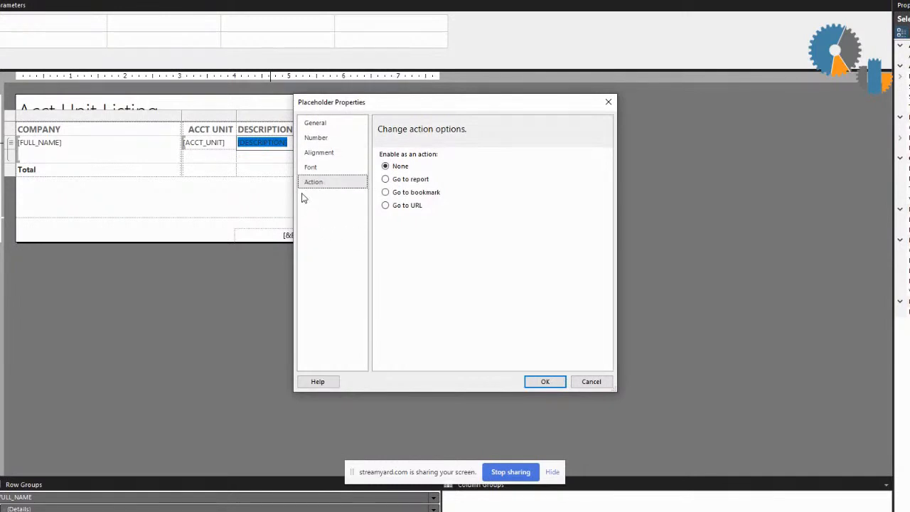
{"action": "mouse_move", "coordinate": [327, 197]}
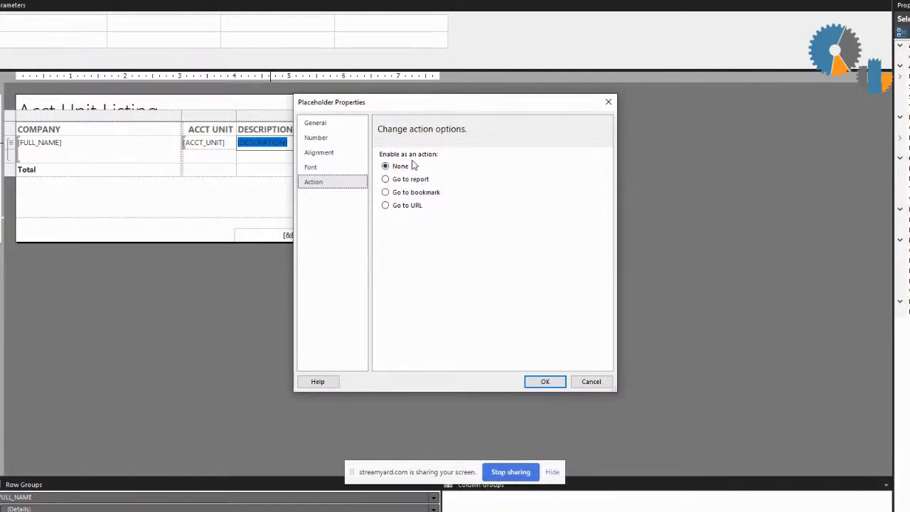
{"action": "mouse_move", "coordinate": [366, 199]}
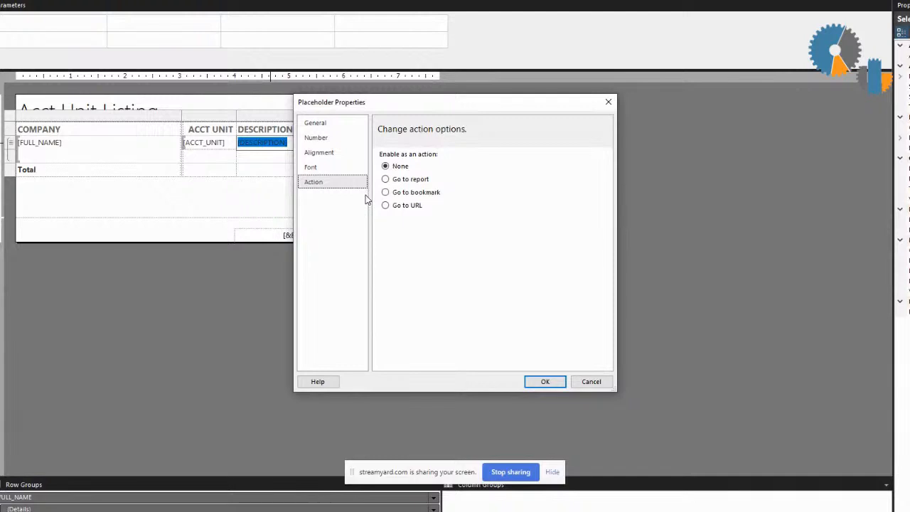
{"action": "mouse_move", "coordinate": [364, 187]}
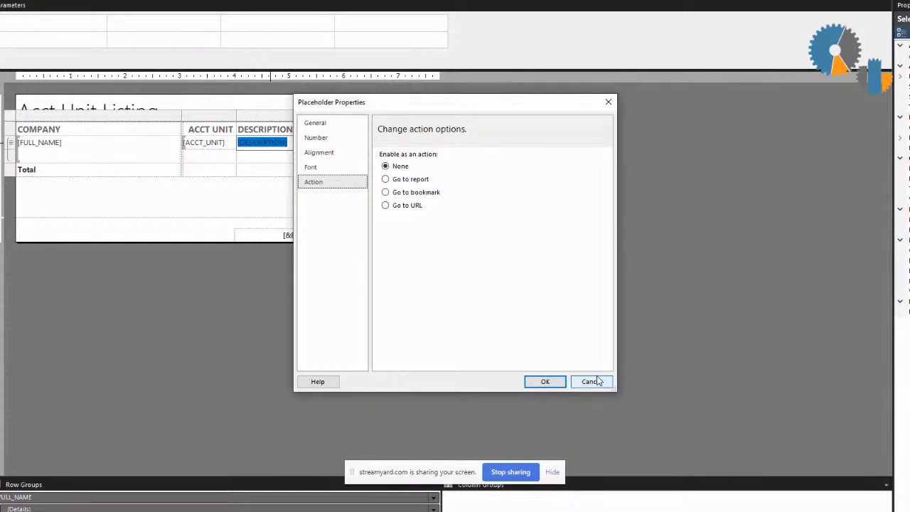
{"action": "left_click", "coordinate": [591, 382]}
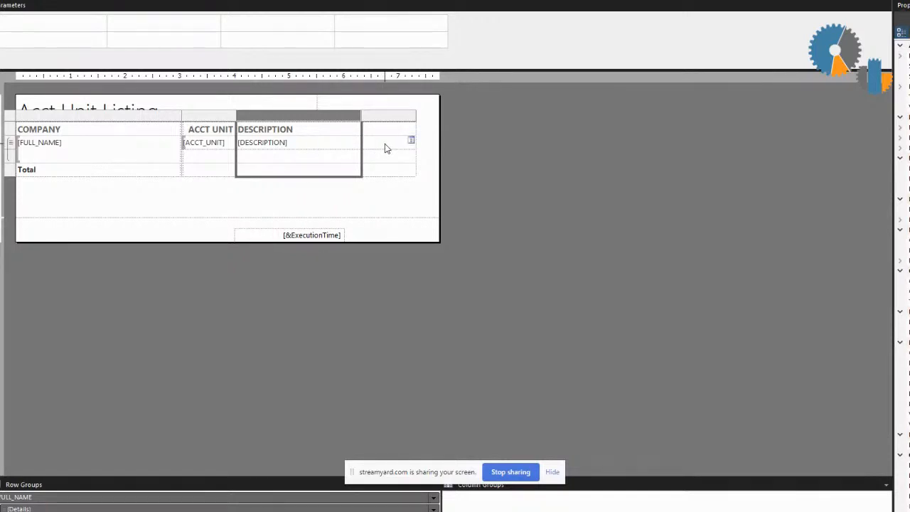
Step: Enter 'View Activity' in the new column's detail cell
{"action": "left_click", "coordinate": [387, 142]}
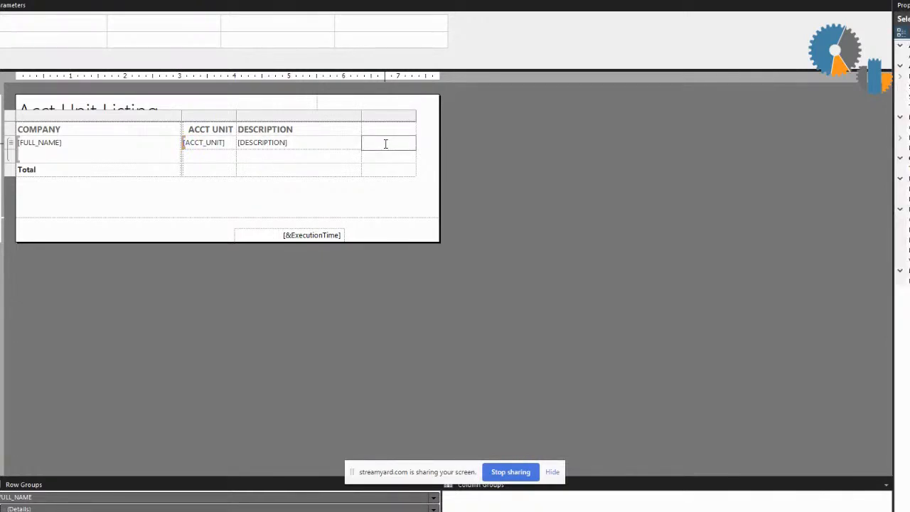
{"action": "type", "text": "View"}
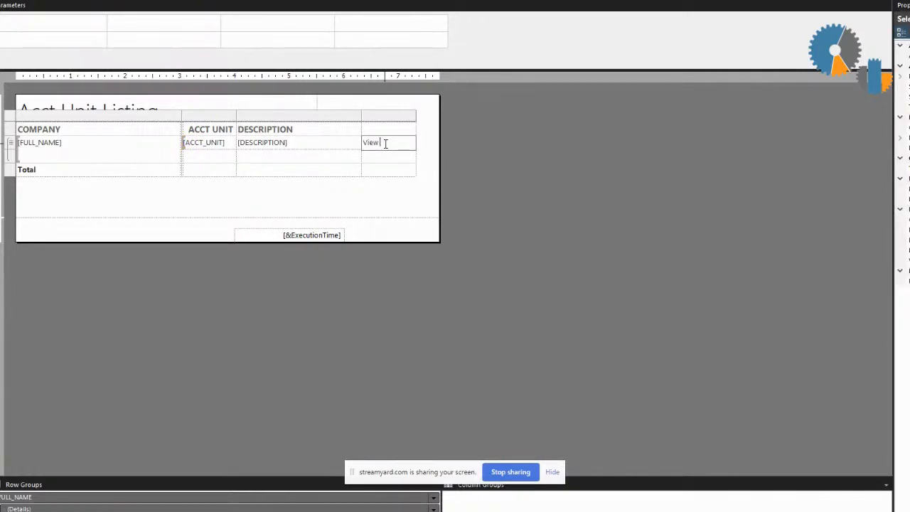
{"action": "type", "text": "Activity"}
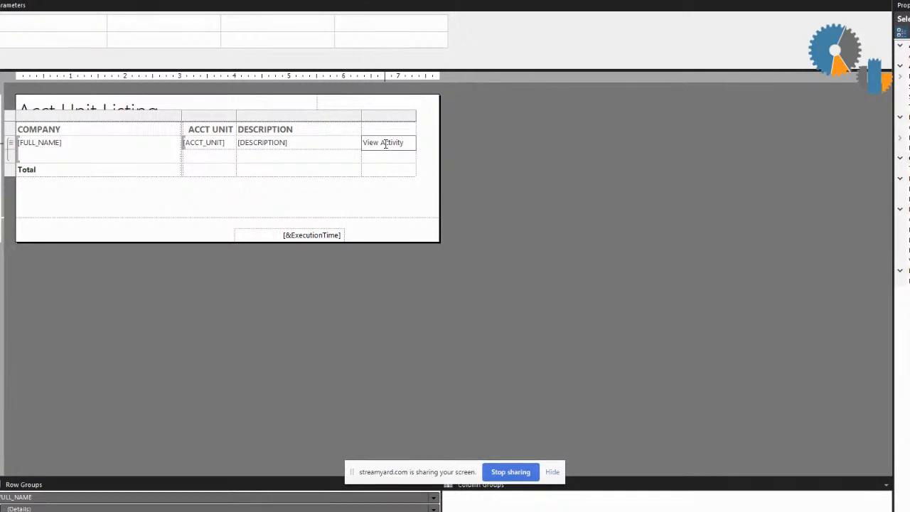
{"action": "left_click", "coordinate": [383, 142]}
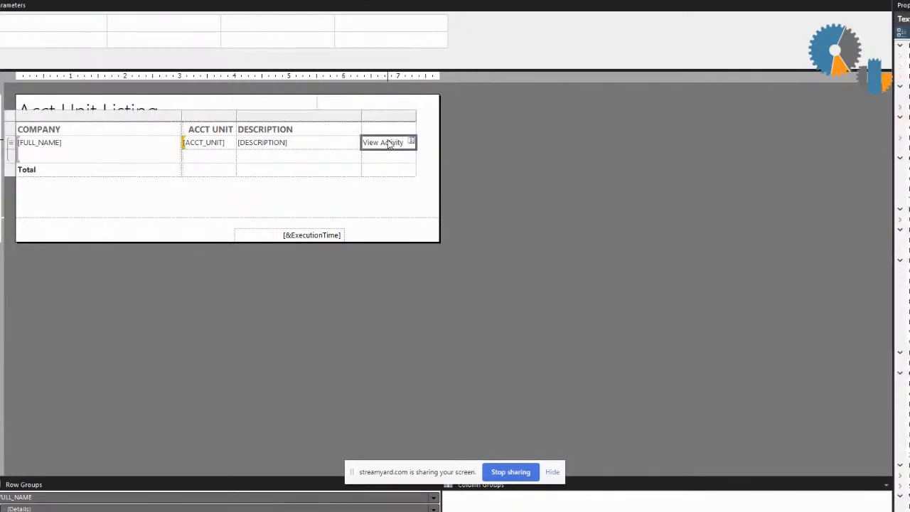
{"action": "left_click", "coordinate": [383, 142]}
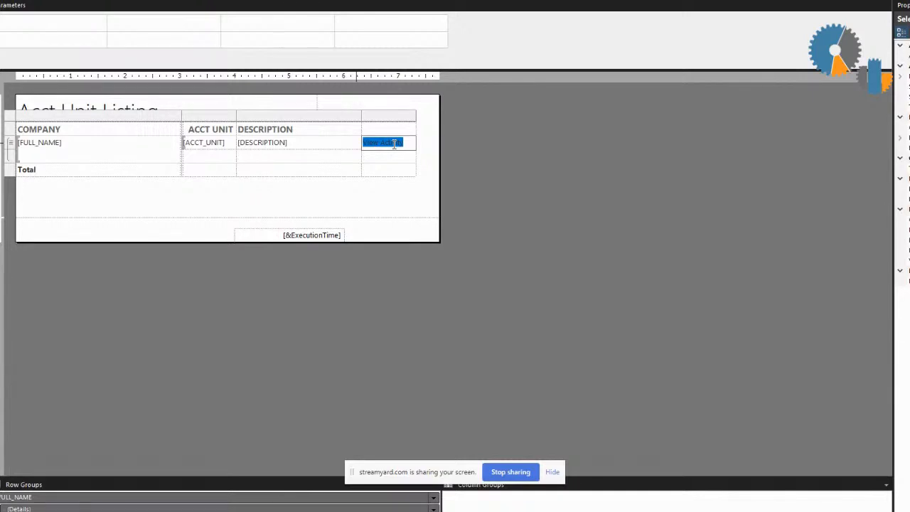
Step: Format the View Activity text in blue with underline
{"action": "double_click", "coordinate": [383, 143]}
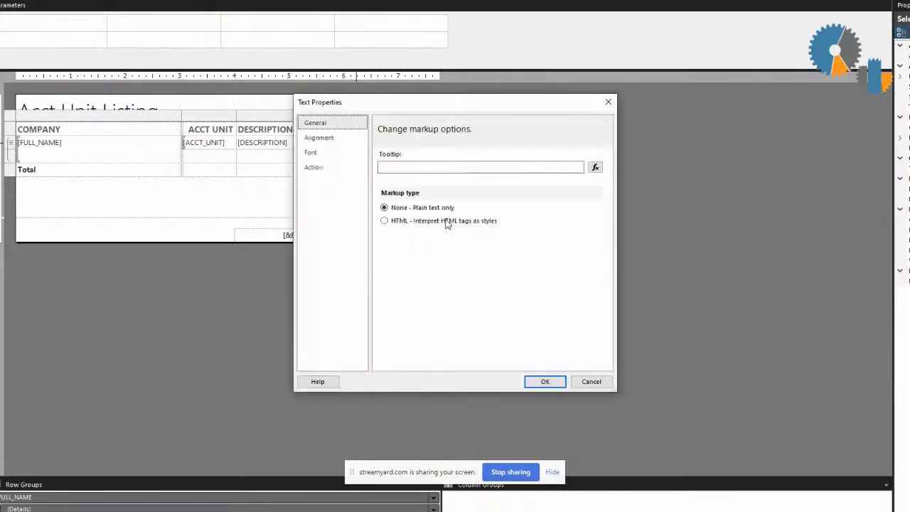
{"action": "left_click", "coordinate": [310, 152]}
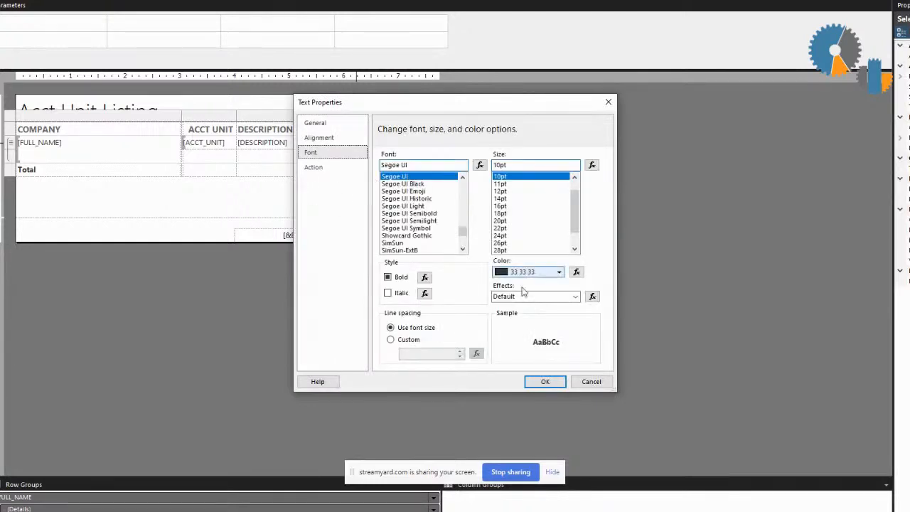
{"action": "left_click", "coordinate": [560, 272]}
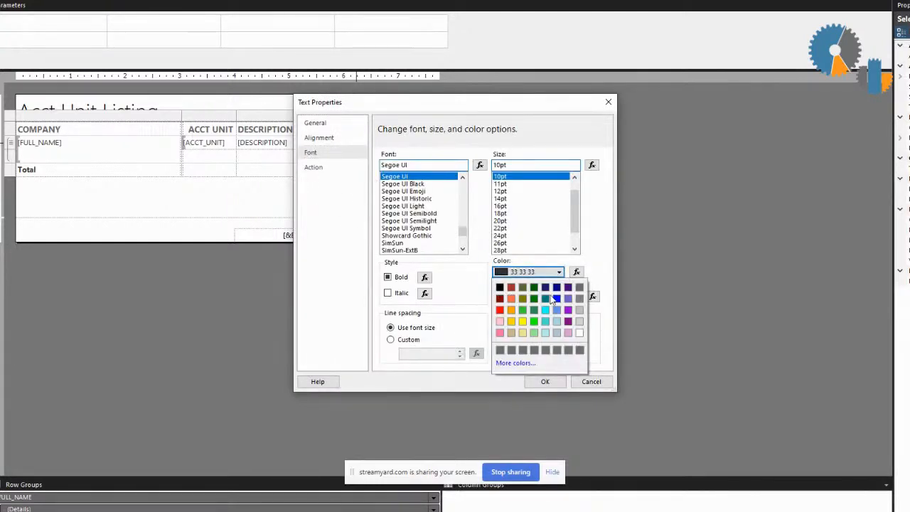
{"action": "left_click", "coordinate": [556, 298]}
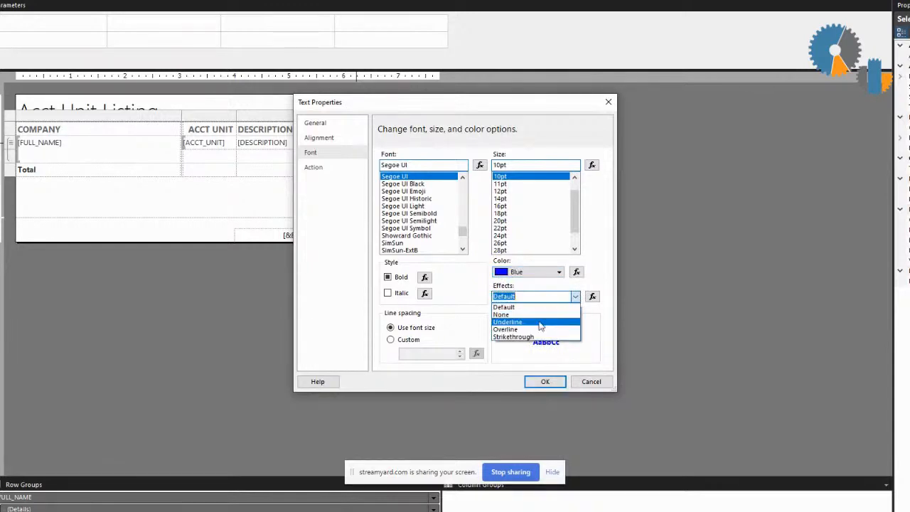
{"action": "left_click", "coordinate": [508, 322]}
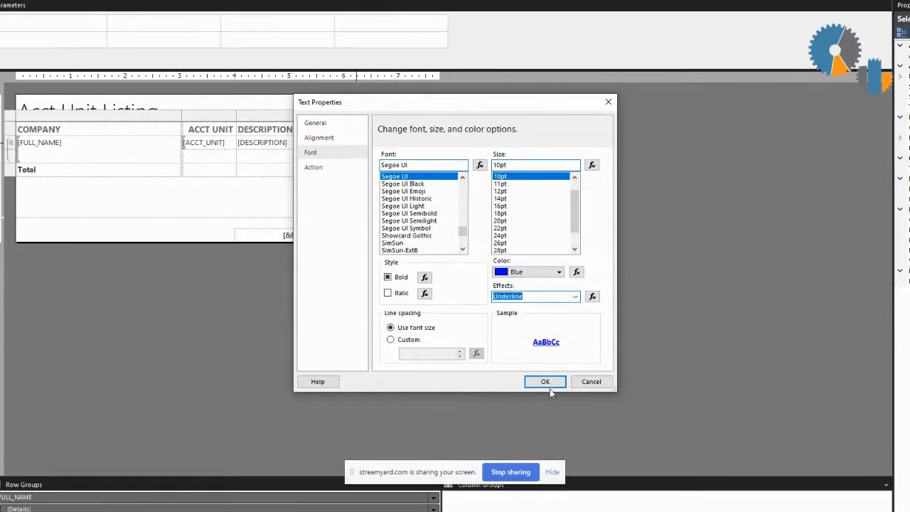
{"action": "left_click", "coordinate": [544, 382]}
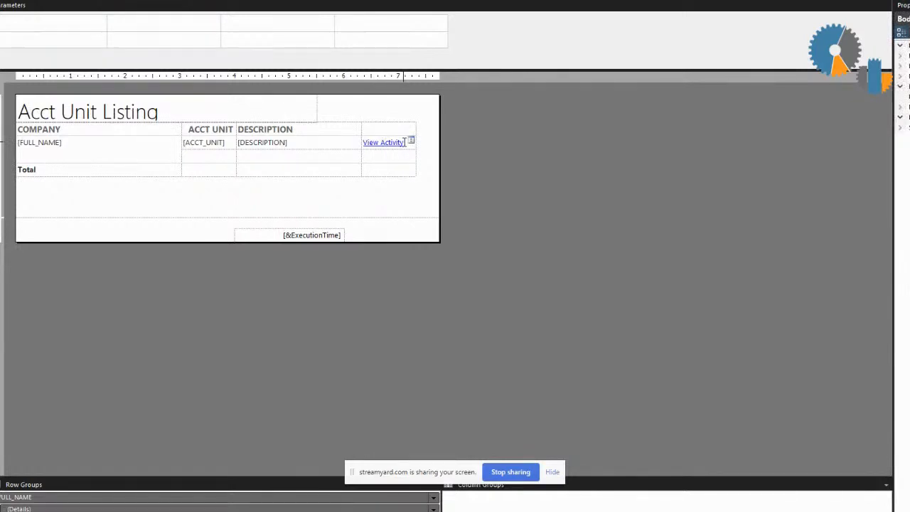
Step: Set View Activity's action to go to the Webinar/Acct Unit Activity report
{"action": "left_click", "coordinate": [384, 142]}
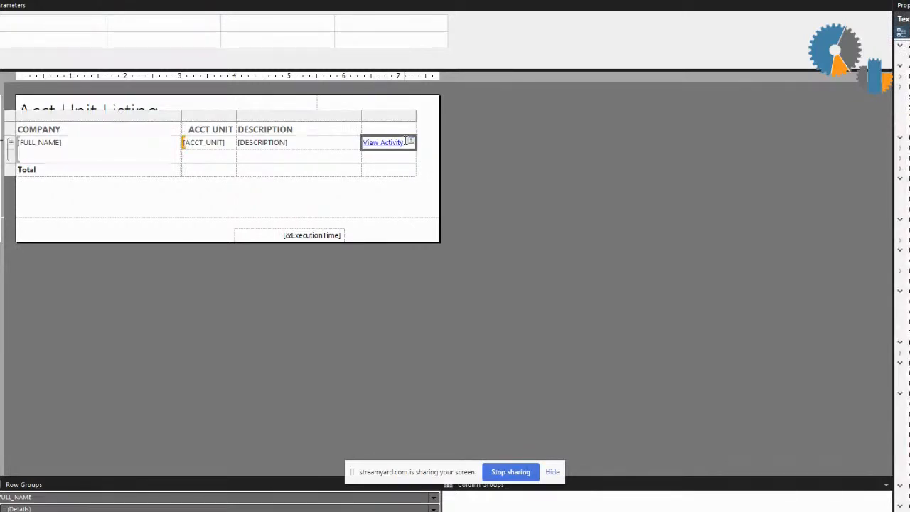
{"action": "left_click", "coordinate": [388, 143]}
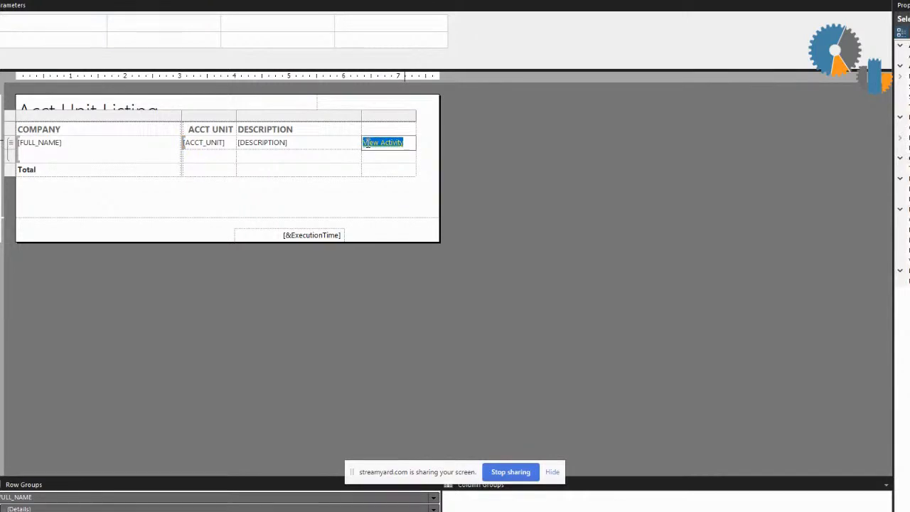
{"action": "double_click", "coordinate": [382, 142]}
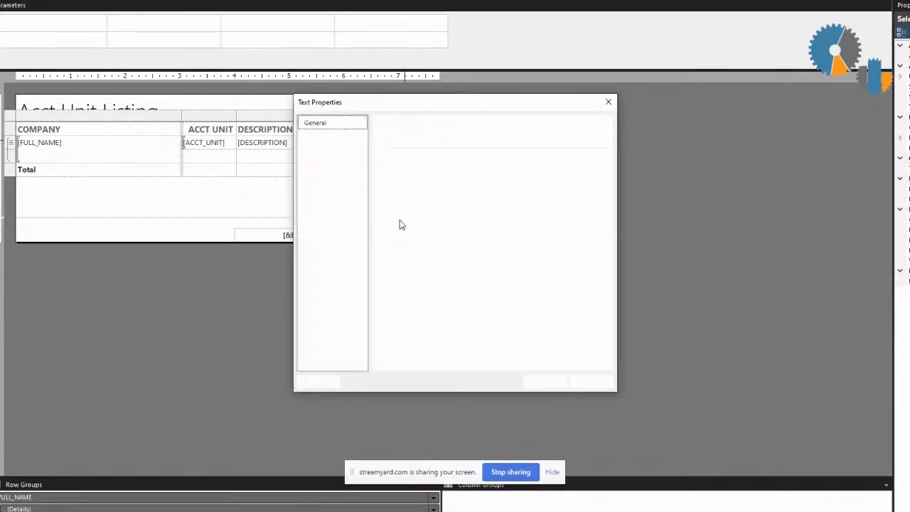
{"action": "left_click", "coordinate": [313, 166]}
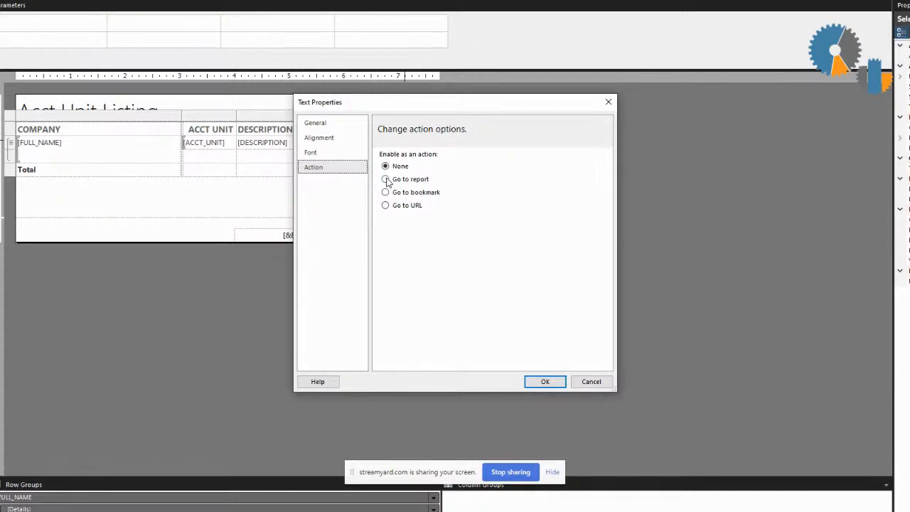
{"action": "left_click", "coordinate": [385, 178]}
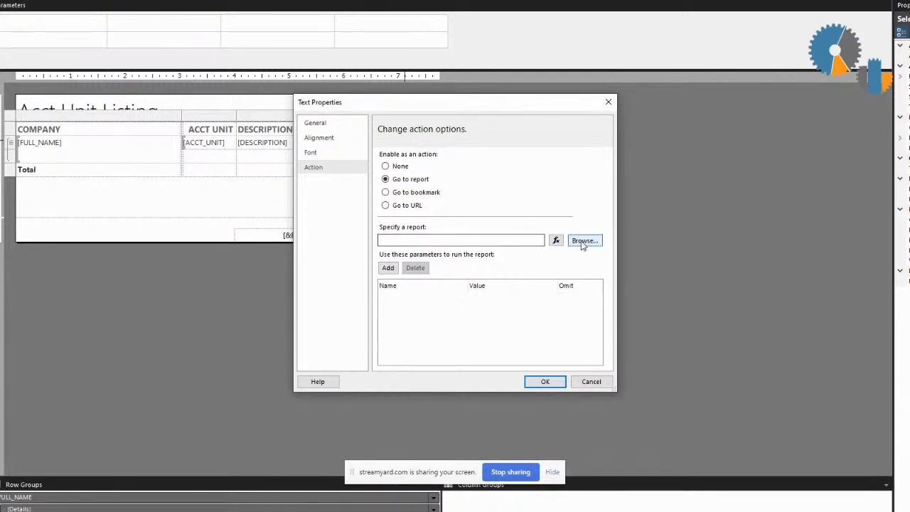
{"action": "left_click", "coordinate": [584, 240]}
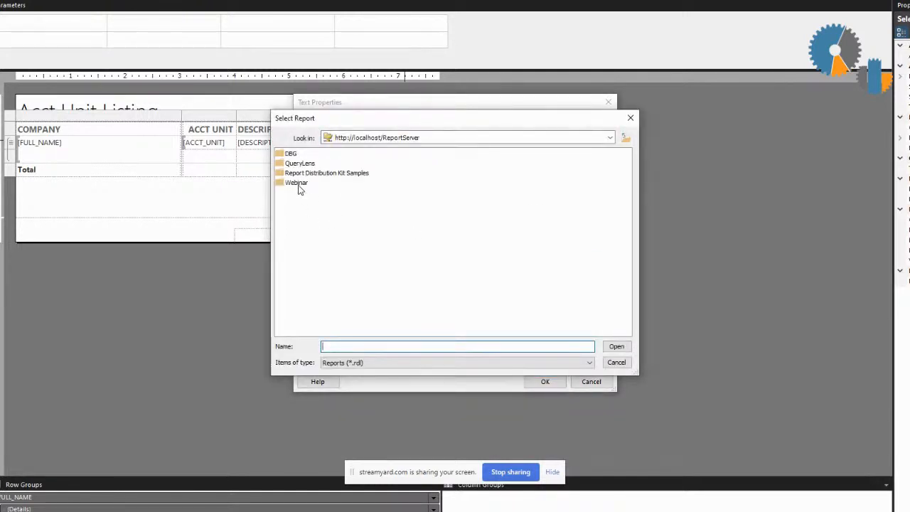
{"action": "double_click", "coordinate": [297, 182]}
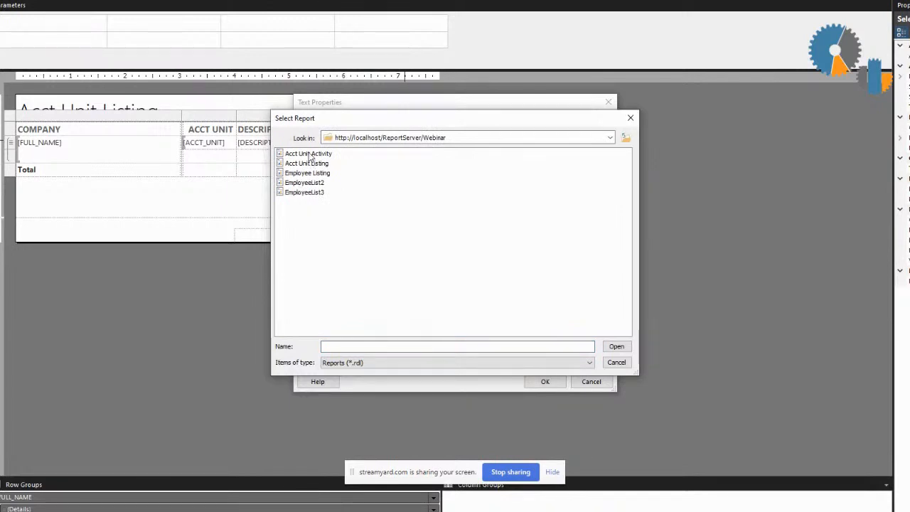
{"action": "left_click", "coordinate": [309, 153]}
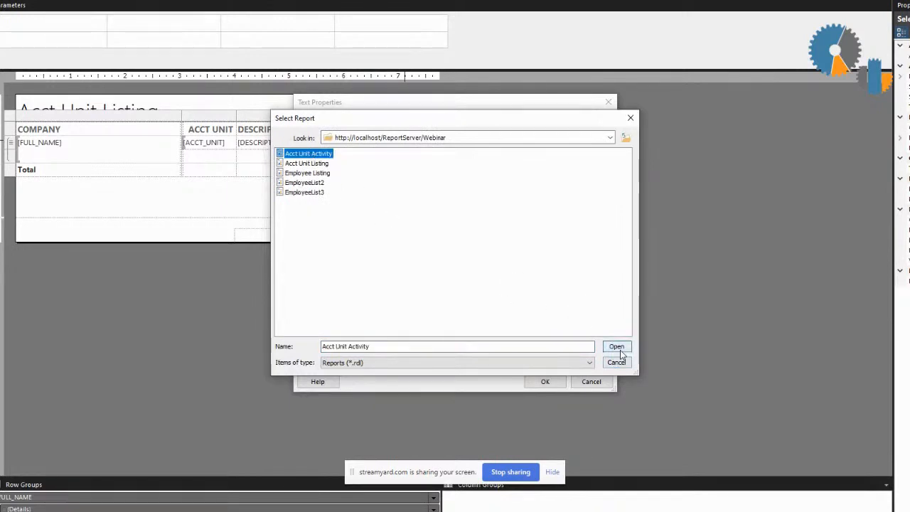
{"action": "left_click", "coordinate": [616, 346]}
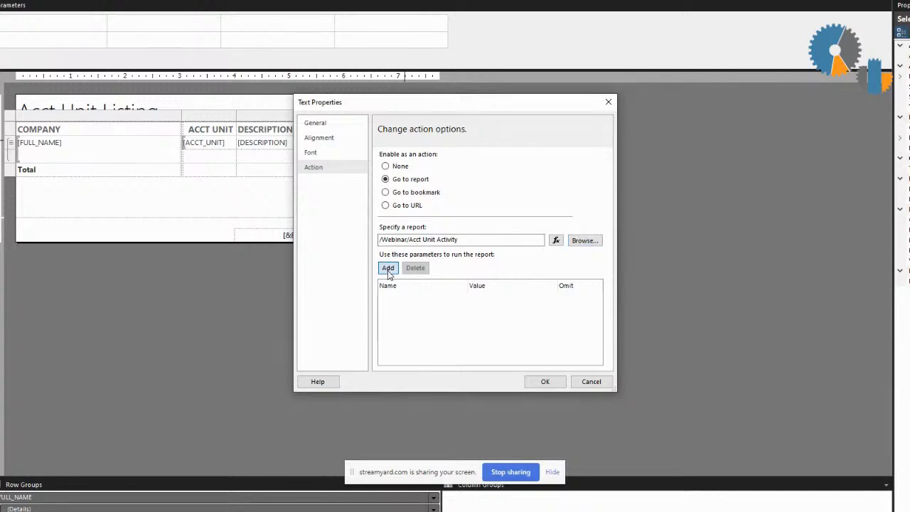
Step: Pass ACCT_UNIT=[ACCT_UNIT] and COMPANY=[COMPANY] as drill-through parameters
{"action": "left_click", "coordinate": [388, 268]}
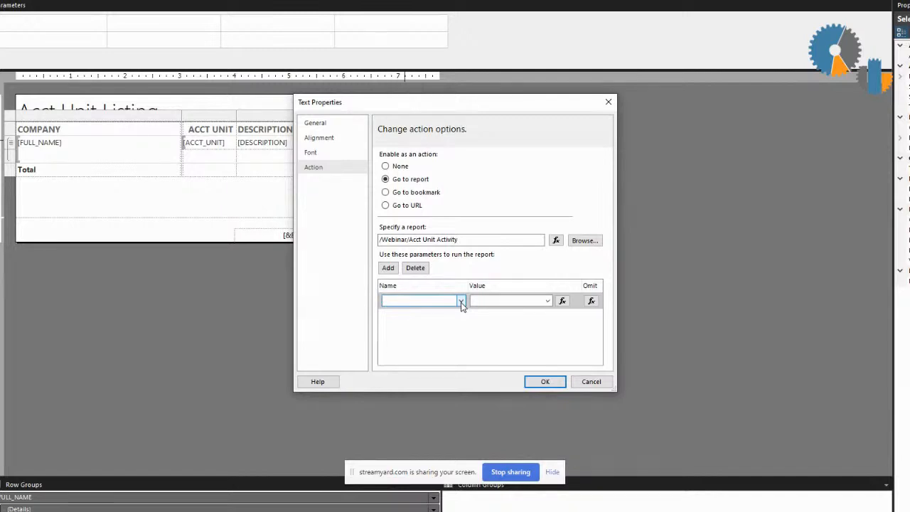
{"action": "left_click", "coordinate": [461, 300]}
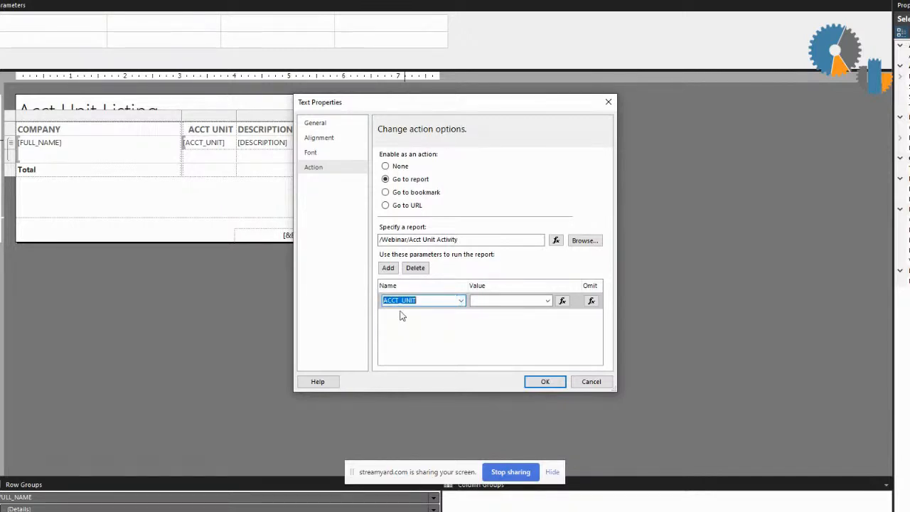
{"action": "left_click", "coordinate": [547, 300]}
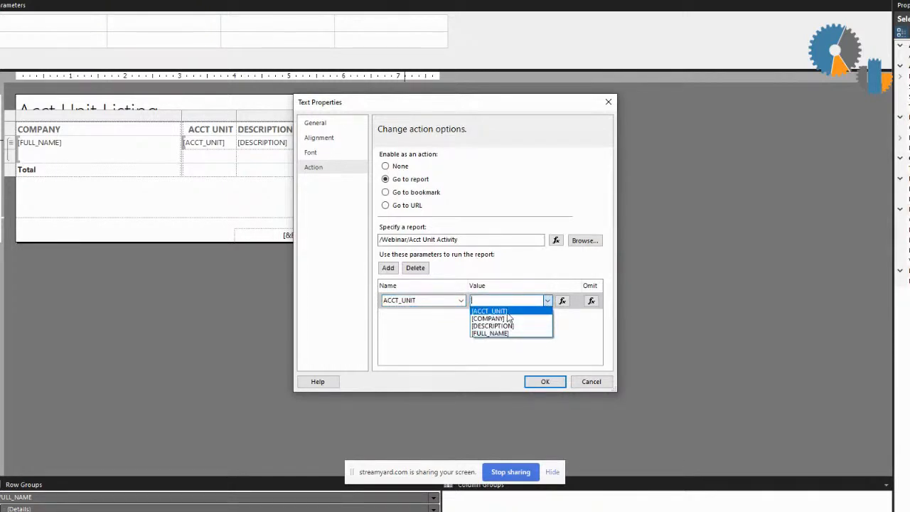
{"action": "left_click", "coordinate": [489, 311]}
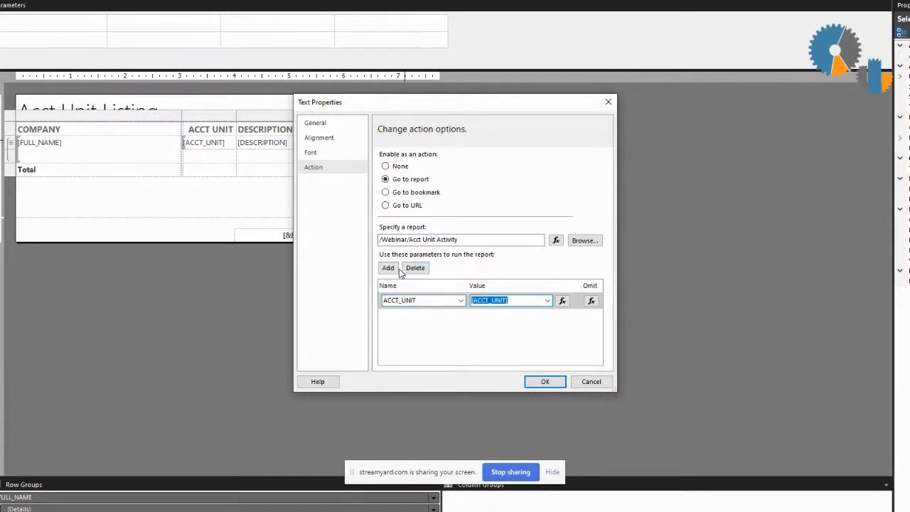
{"action": "left_click", "coordinate": [388, 267]}
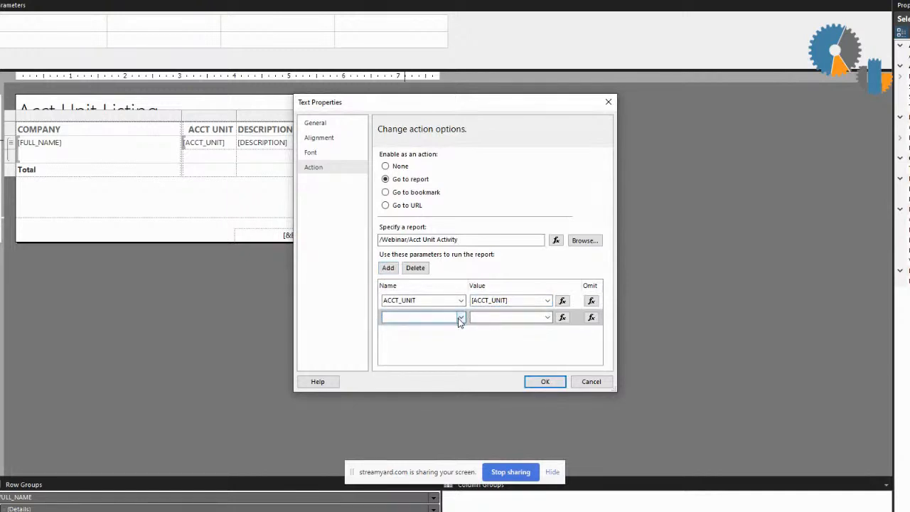
{"action": "left_click", "coordinate": [421, 317]}
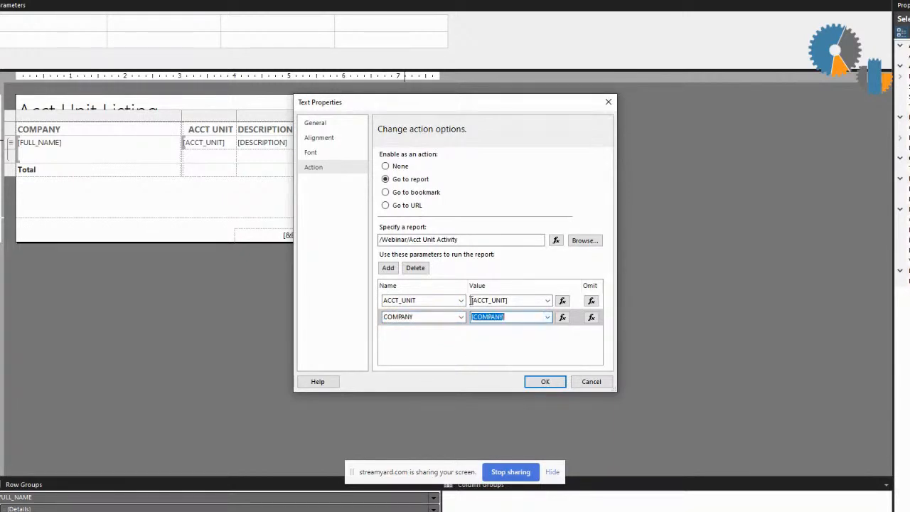
{"action": "left_click", "coordinate": [423, 299]}
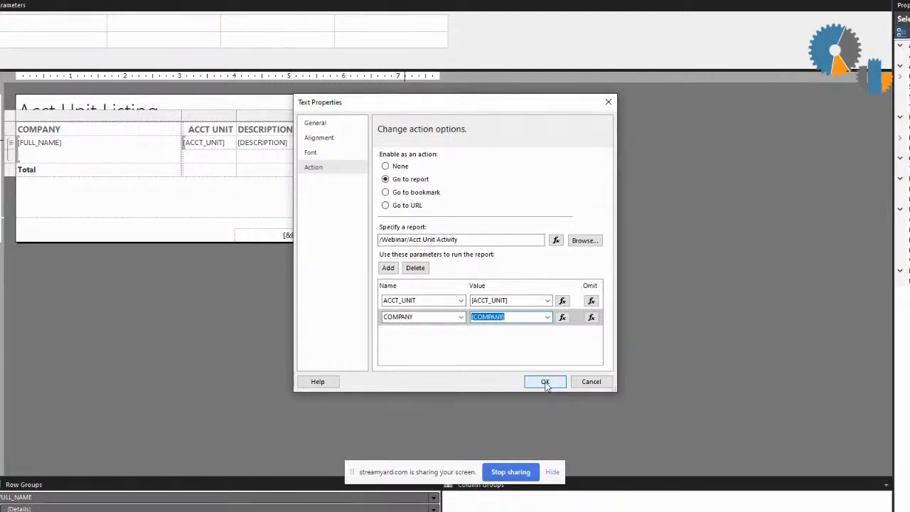
{"action": "left_click", "coordinate": [544, 382]}
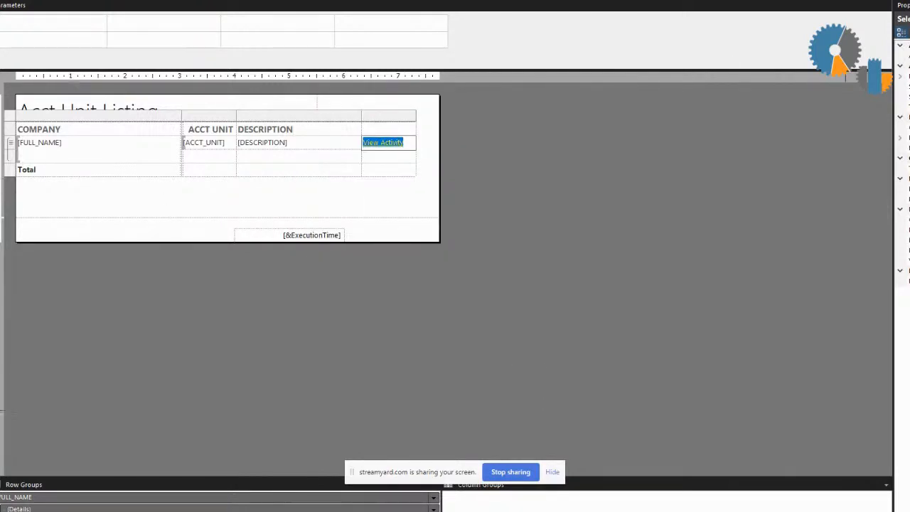
{"action": "mouse_move", "coordinate": [846, 75]}
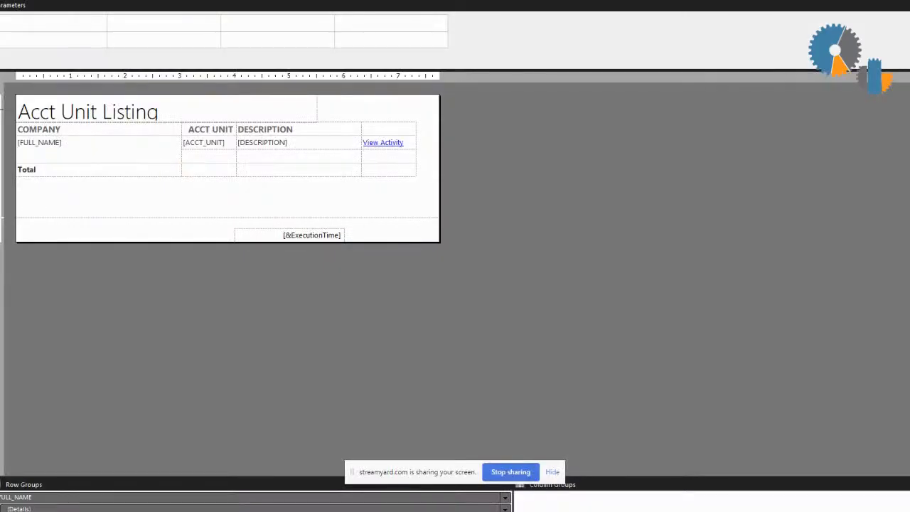
Step: Run the report to list every account unit with its View Activity link
{"action": "left_click", "coordinate": [44, 19]}
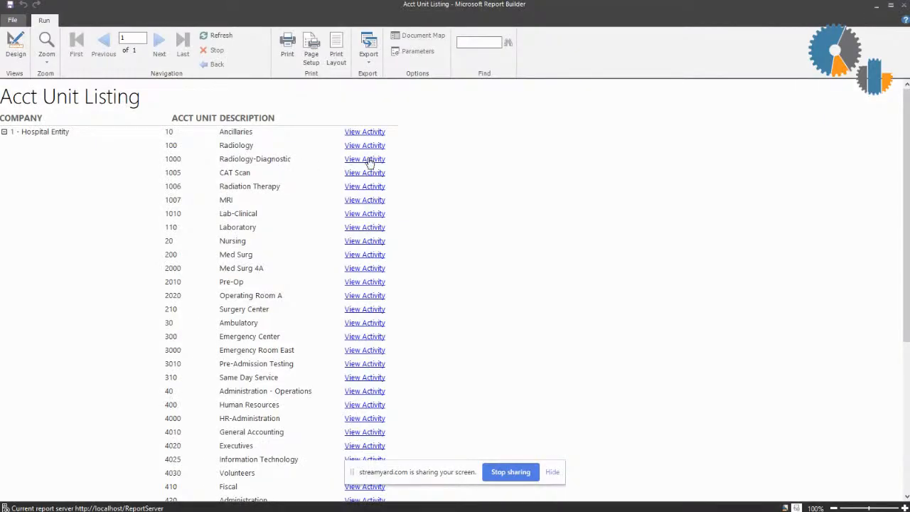
Step: Follow the Radiology-Diagnostic View Activity link, then return to Design view
{"action": "left_click", "coordinate": [365, 159]}
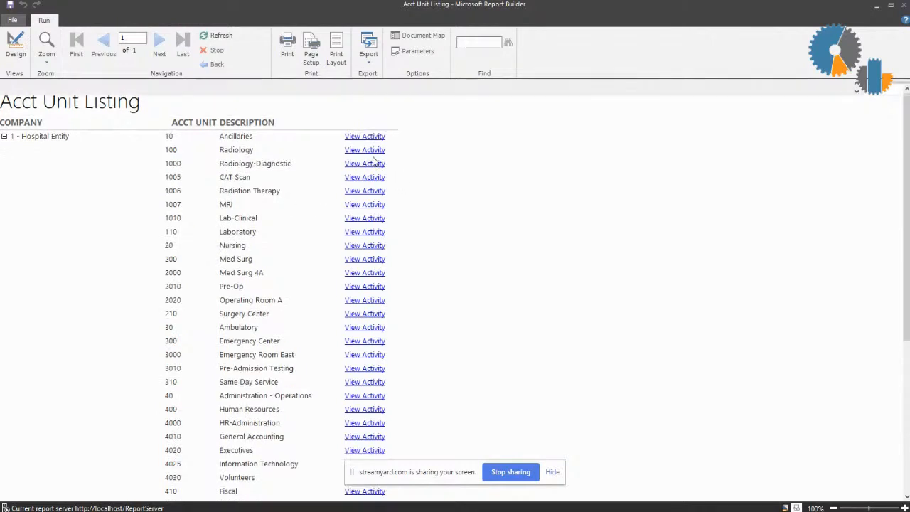
{"action": "left_click", "coordinate": [364, 163]}
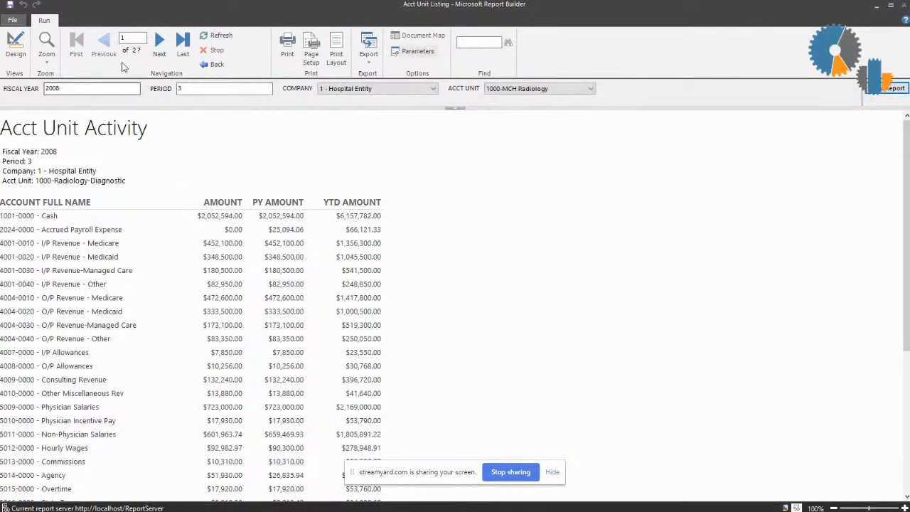
{"action": "left_click", "coordinate": [216, 64]}
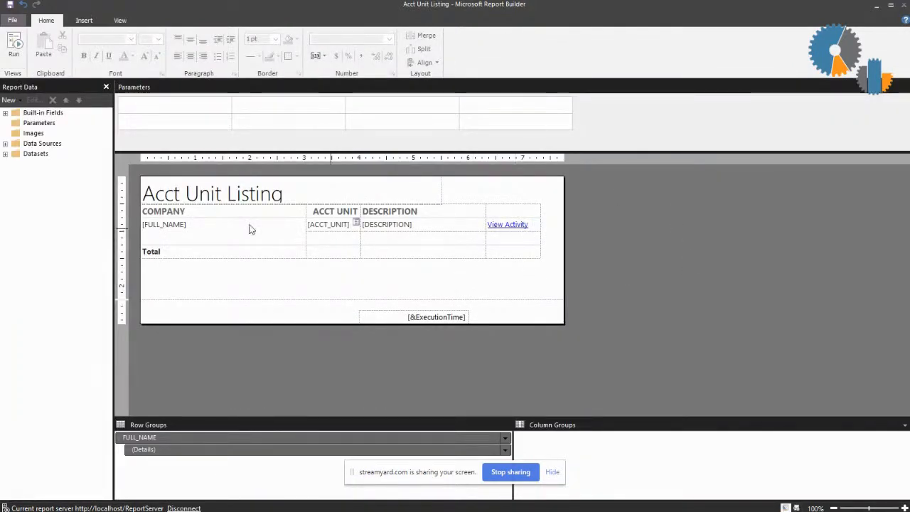
Step: Format the DESCRIPTION field text in blue with underline
{"action": "left_click", "coordinate": [386, 224]}
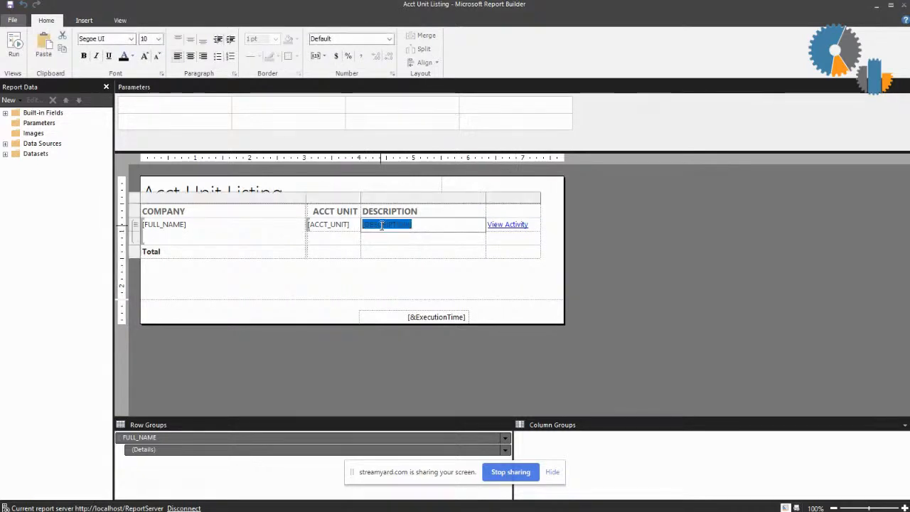
{"action": "double_click", "coordinate": [386, 224]}
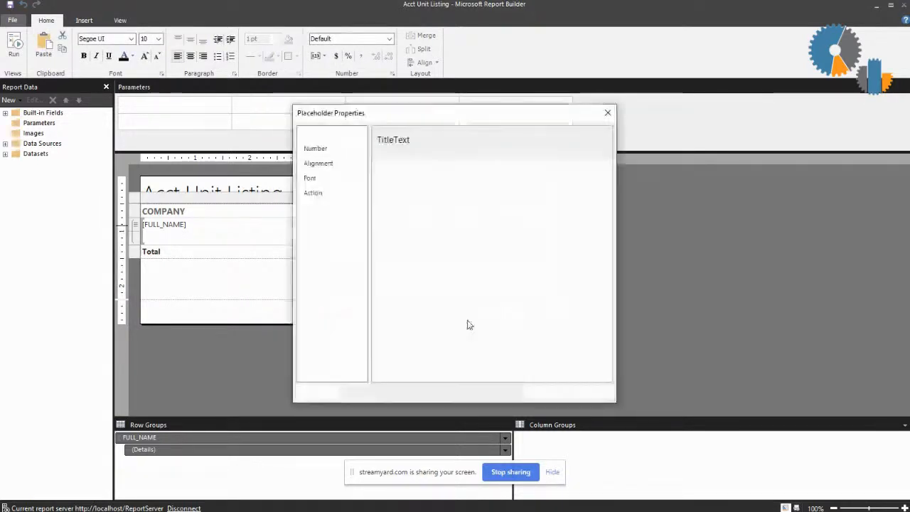
{"action": "left_click", "coordinate": [310, 178]}
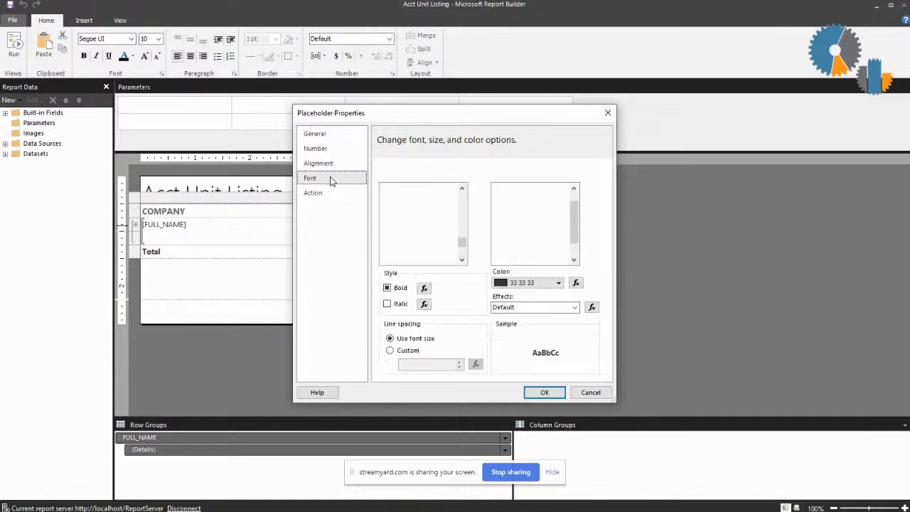
{"action": "left_click", "coordinate": [309, 178]}
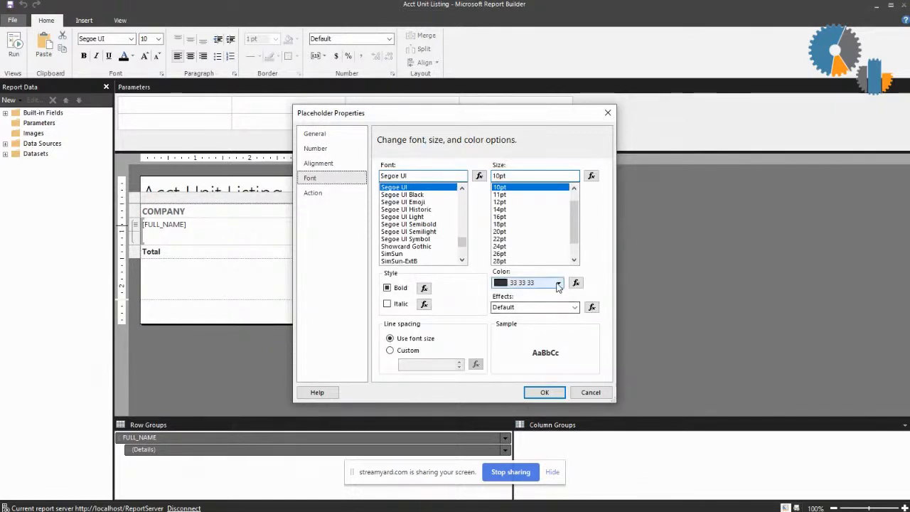
{"action": "left_click", "coordinate": [557, 282]}
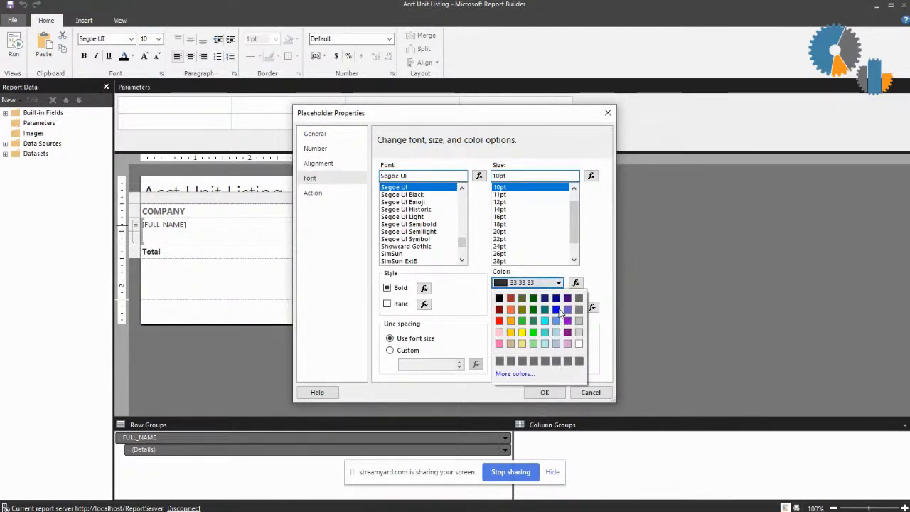
{"action": "left_click", "coordinate": [556, 308]}
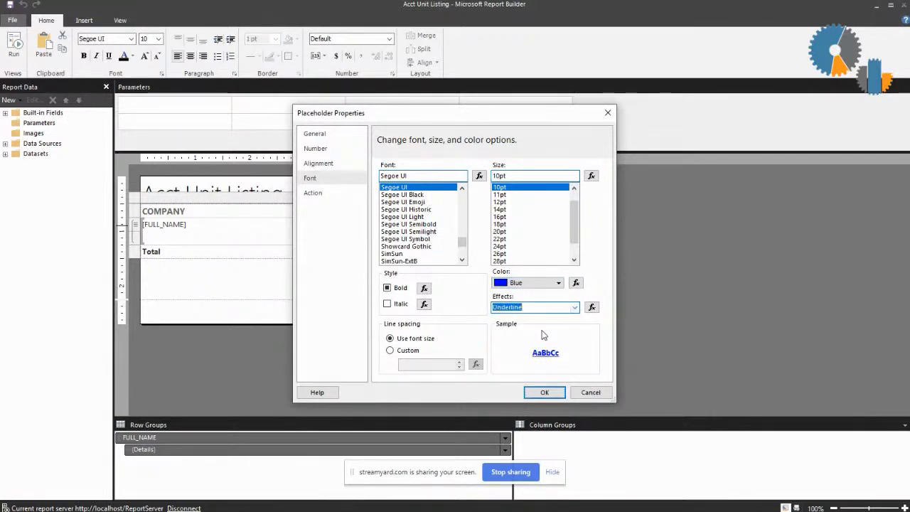
{"action": "left_click", "coordinate": [544, 392]}
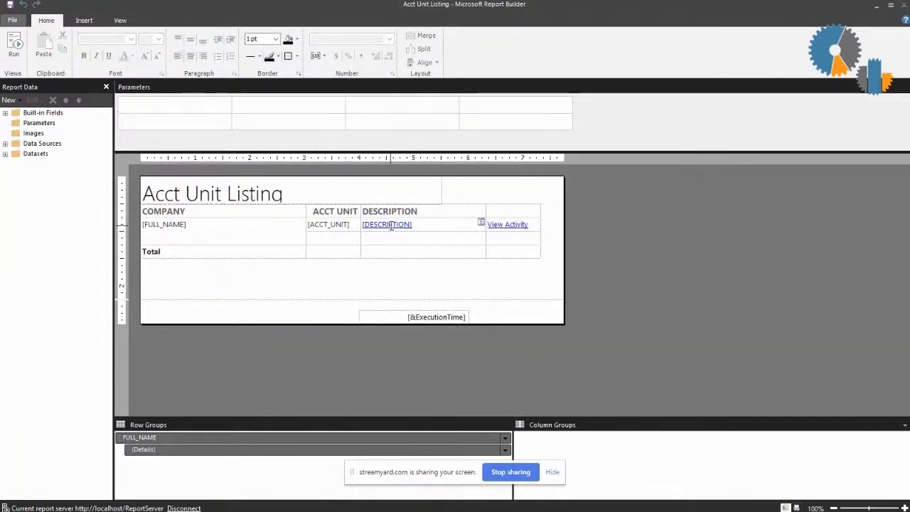
Step: Link DESCRIPTION to Acct Unit Activity, passing COMPANY and ACCT_UNIT parameters
{"action": "double_click", "coordinate": [387, 224]}
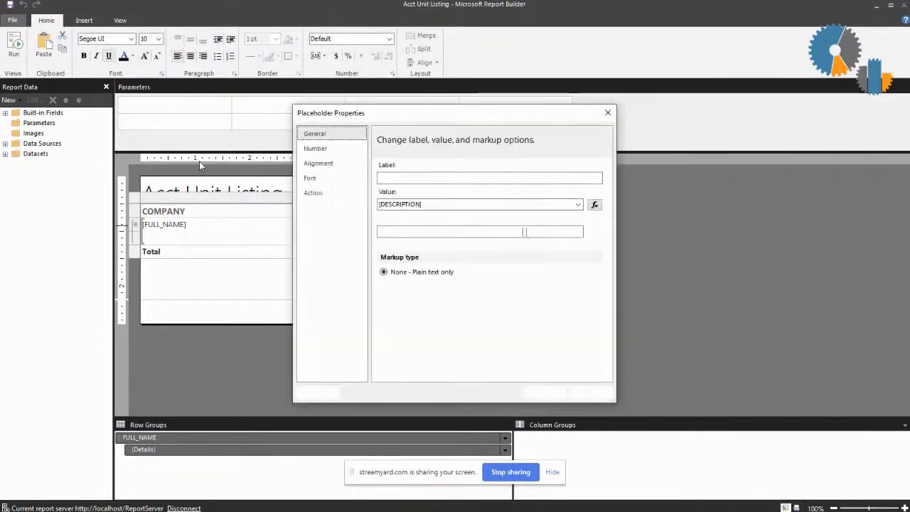
{"action": "left_click", "coordinate": [312, 193]}
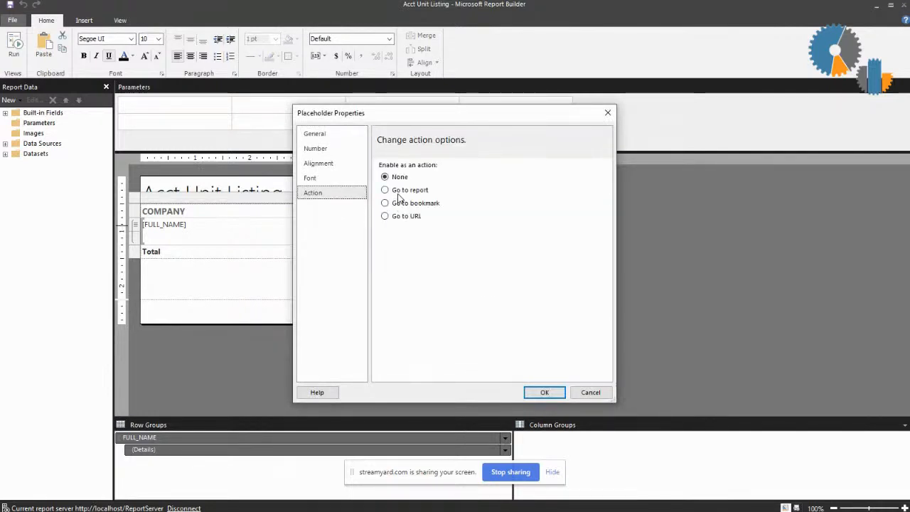
{"action": "left_click", "coordinate": [385, 190]}
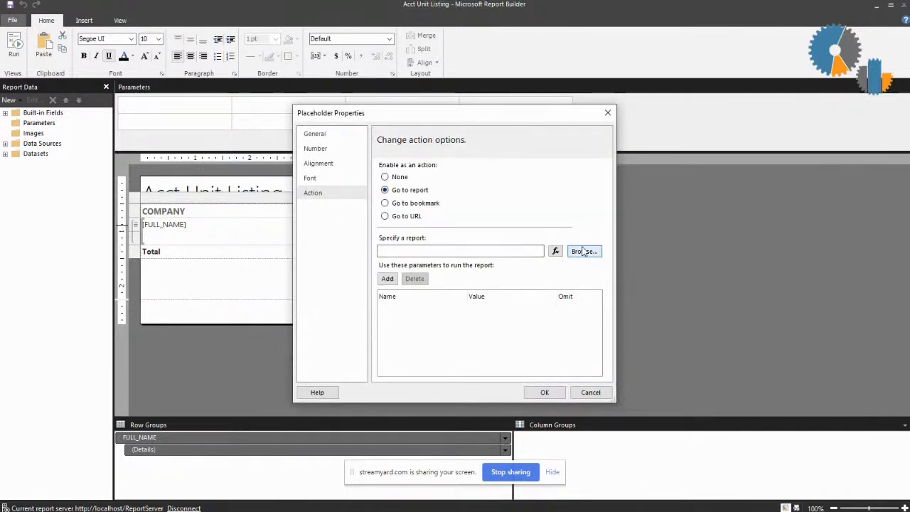
{"action": "left_click", "coordinate": [584, 251]}
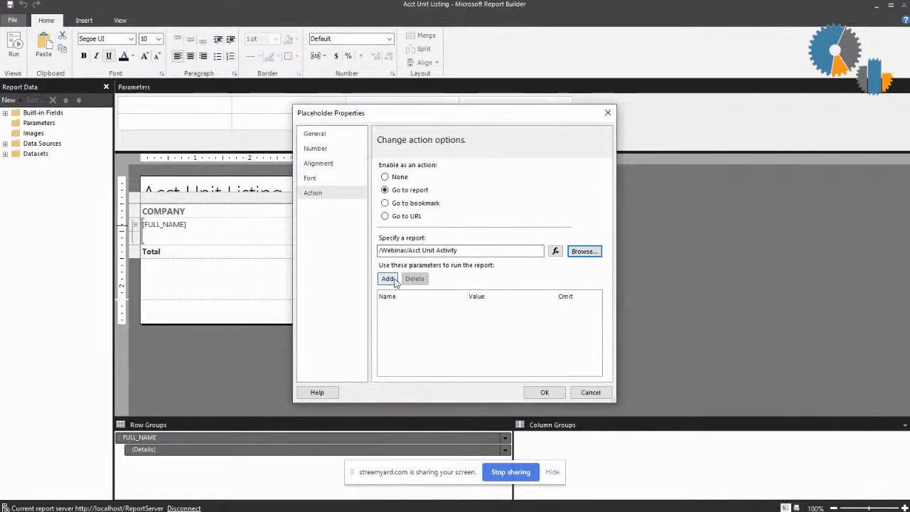
{"action": "left_click", "coordinate": [388, 278]}
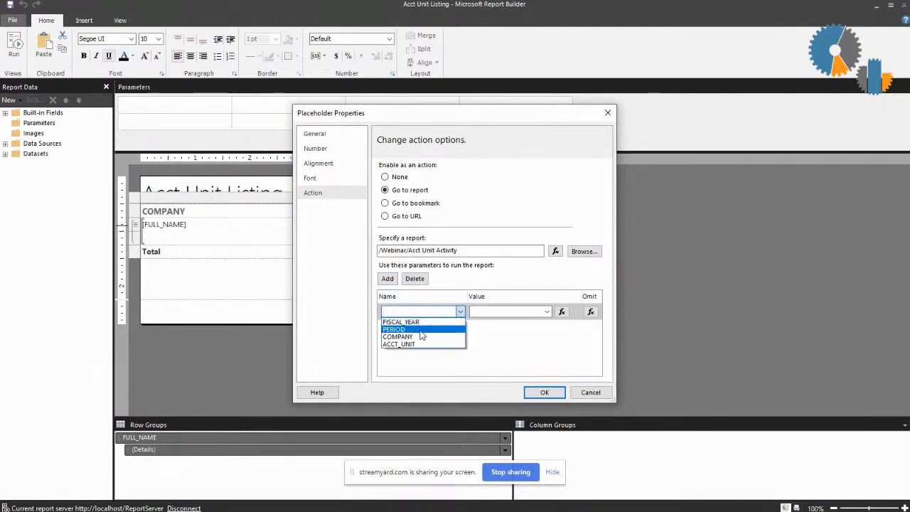
{"action": "left_click", "coordinate": [397, 336]}
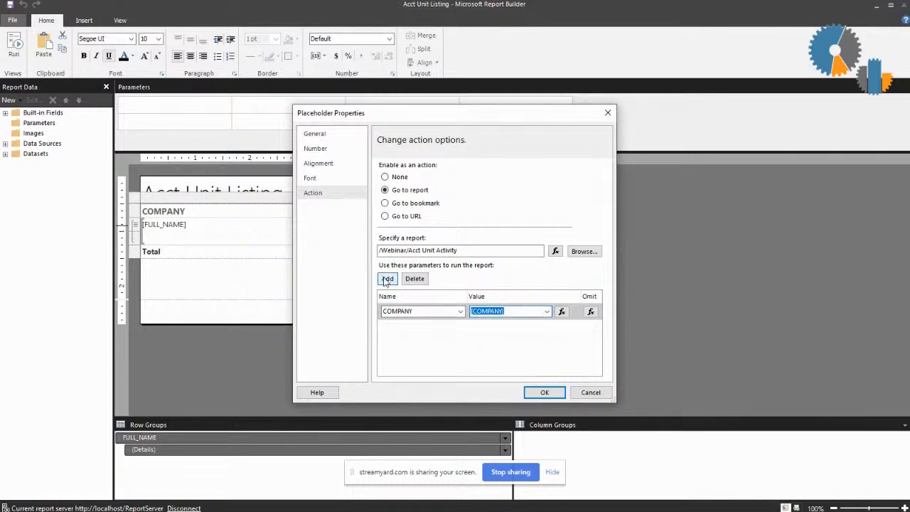
{"action": "left_click", "coordinate": [388, 278]}
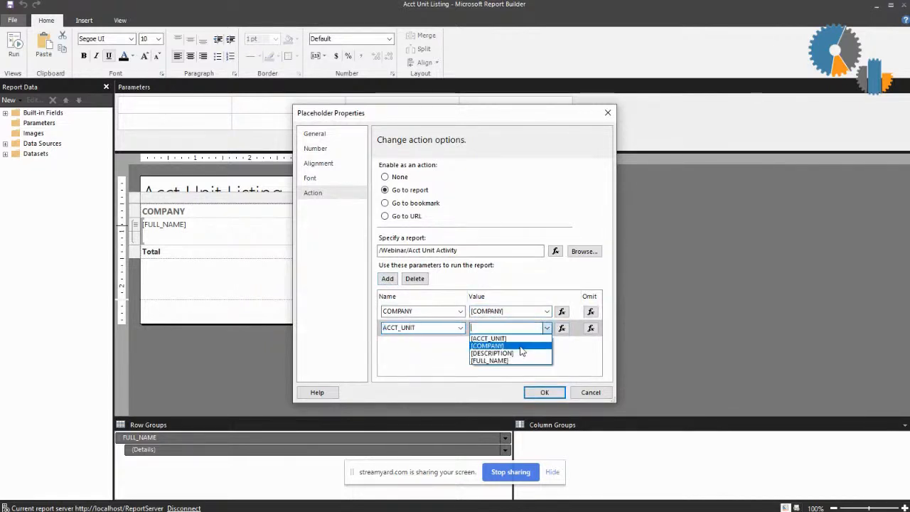
{"action": "left_click", "coordinate": [489, 338]}
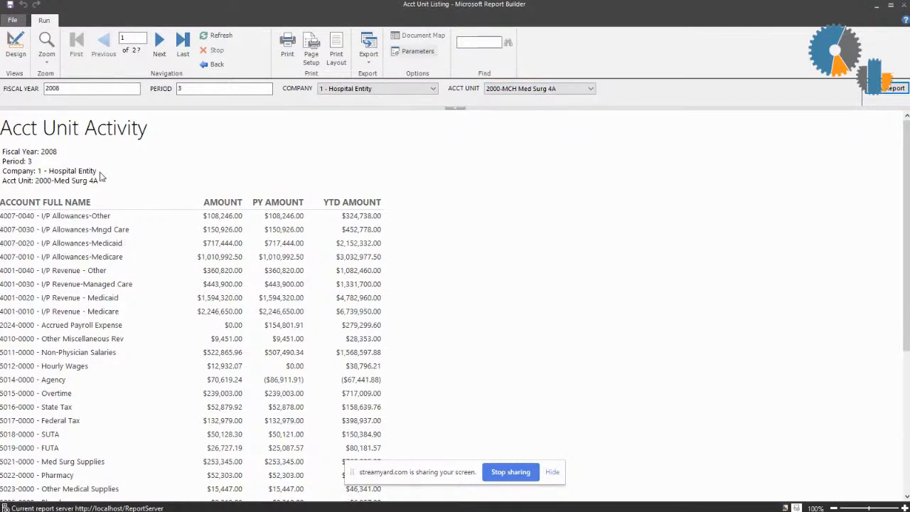
{"action": "mouse_move", "coordinate": [880, 367]}
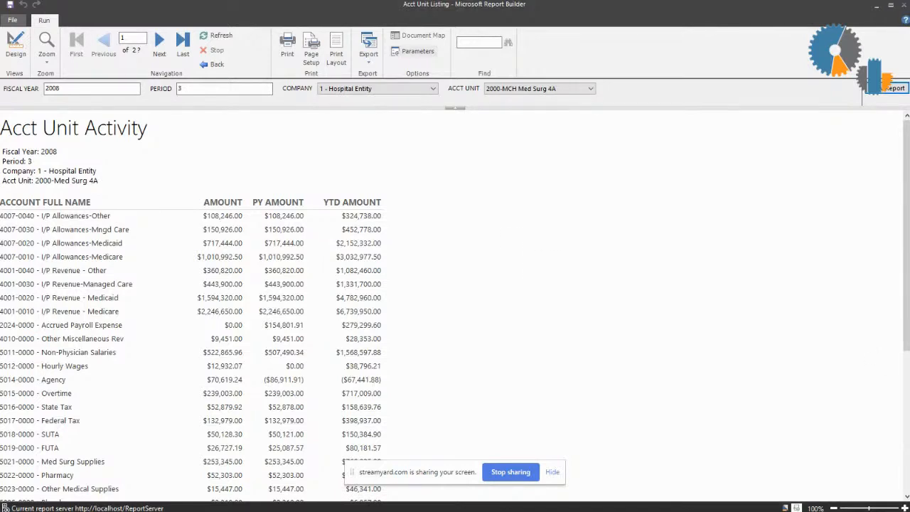
Step: Scroll through the Acct Unit Activity results for Med Surg 4A
{"action": "scroll", "scroll_direction": "down", "scroll_amount": 3}
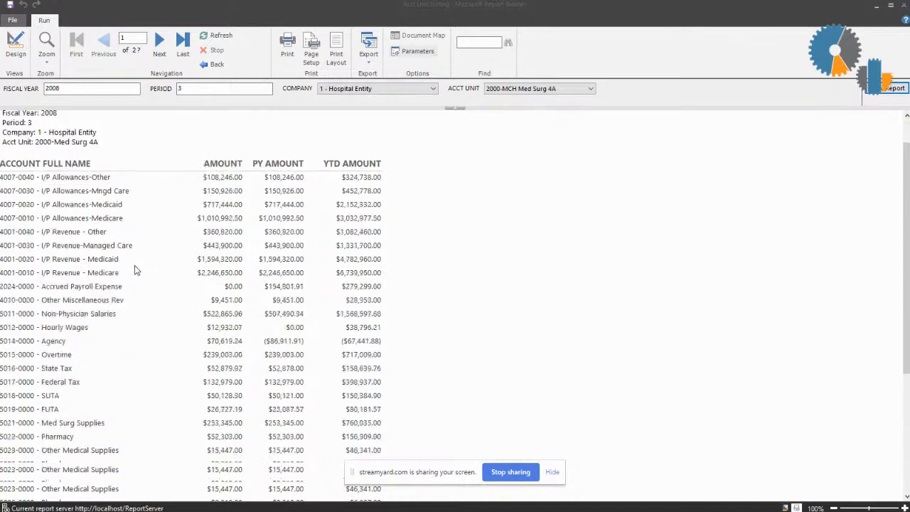
{"action": "scroll", "scroll_direction": "down", "scroll_amount": 3}
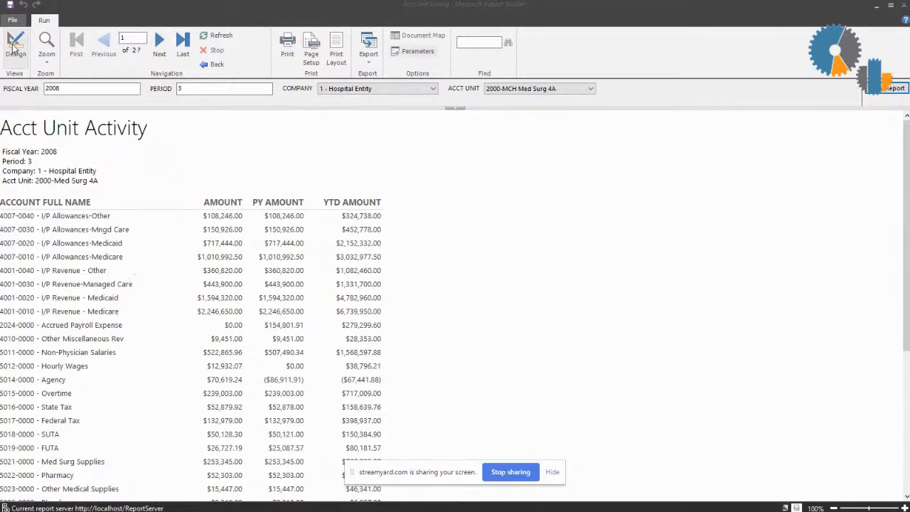
Step: Insert the Small DG_logo_RGB.jpg image beside the Acct Unit Listing title
{"action": "left_click", "coordinate": [16, 46]}
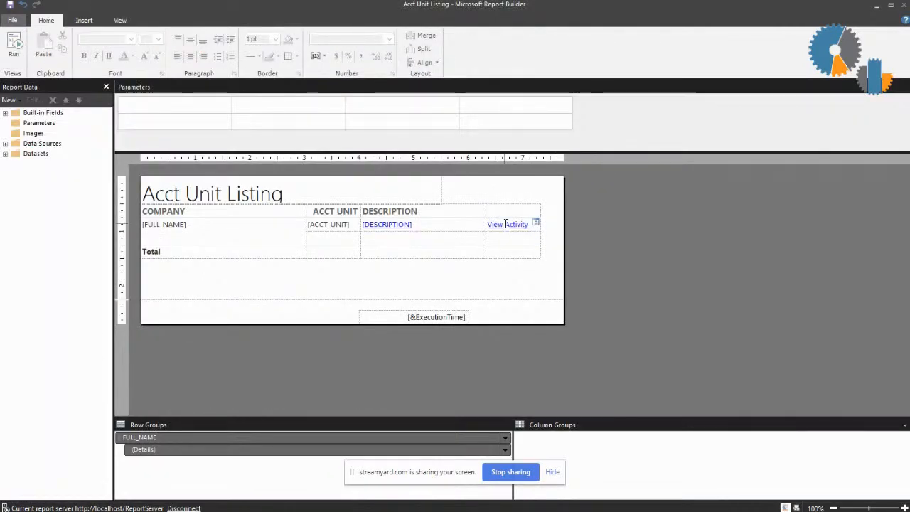
{"action": "left_click", "coordinate": [84, 20]}
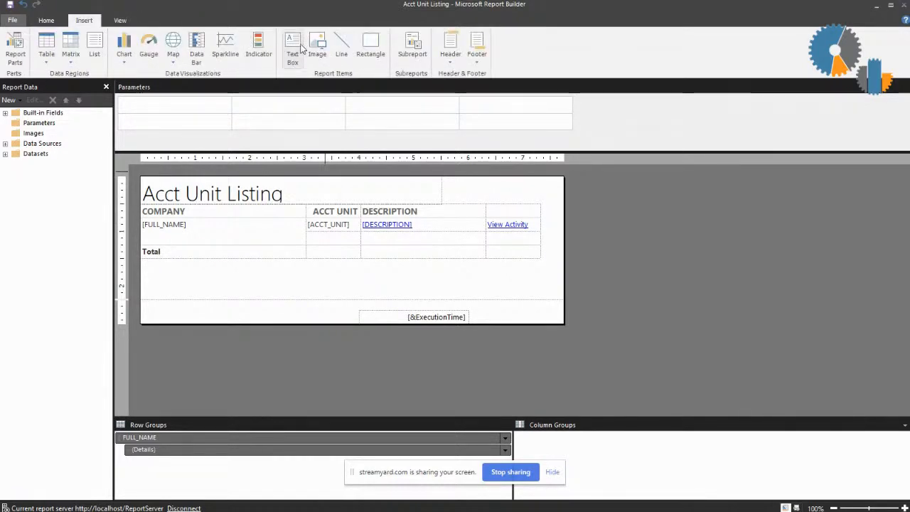
{"action": "mouse_move", "coordinate": [317, 46]}
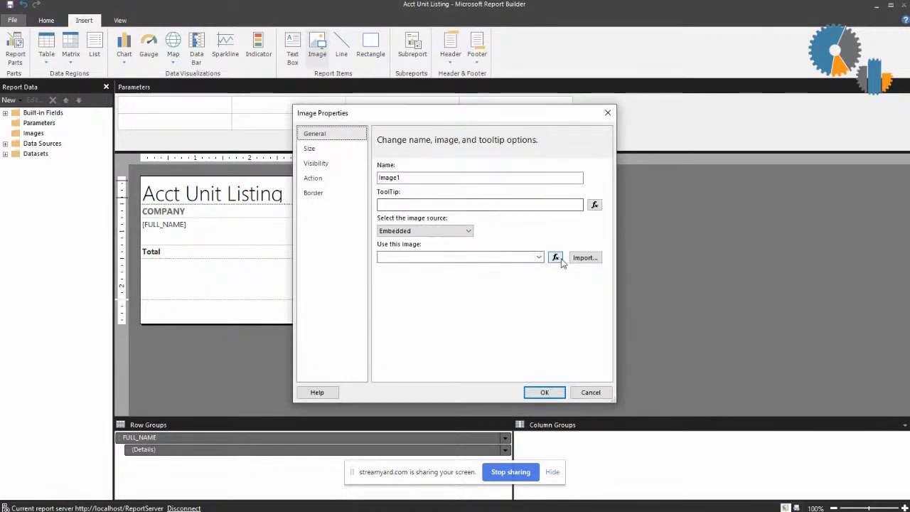
{"action": "left_click", "coordinate": [584, 257]}
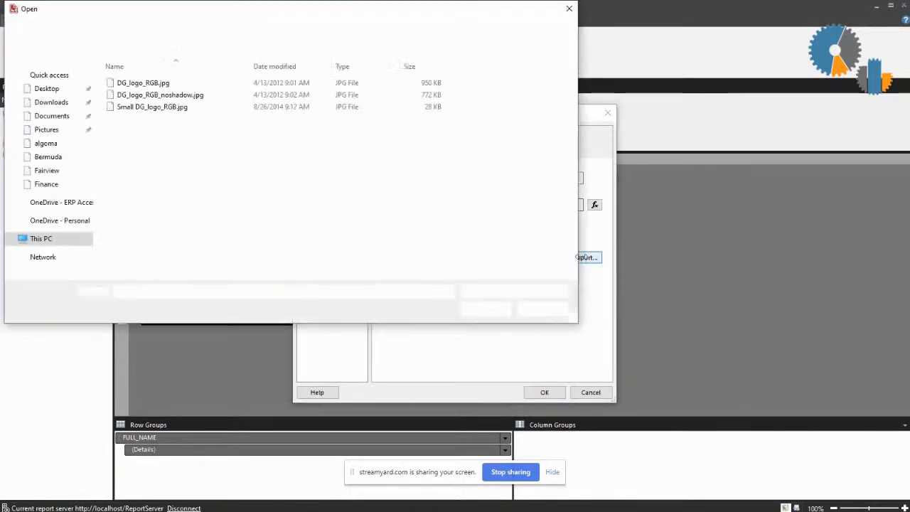
{"action": "left_click", "coordinate": [152, 106]}
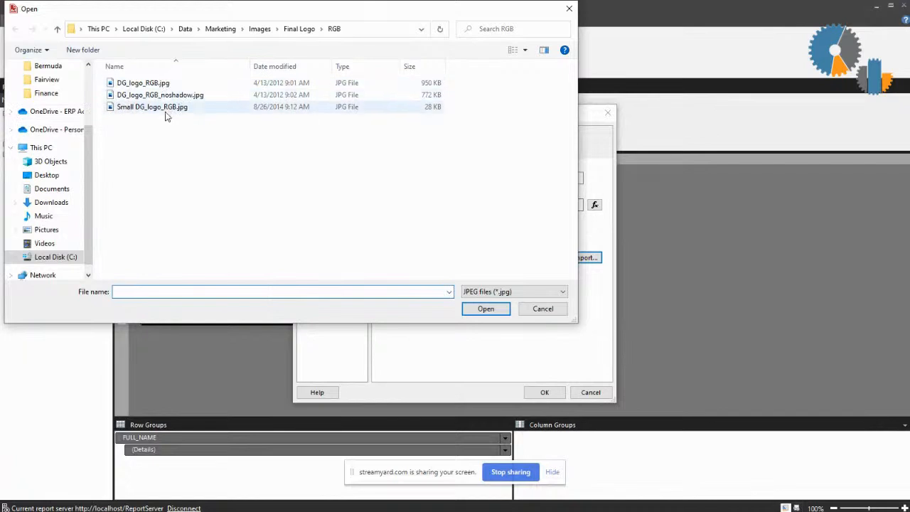
{"action": "left_click", "coordinate": [143, 83]}
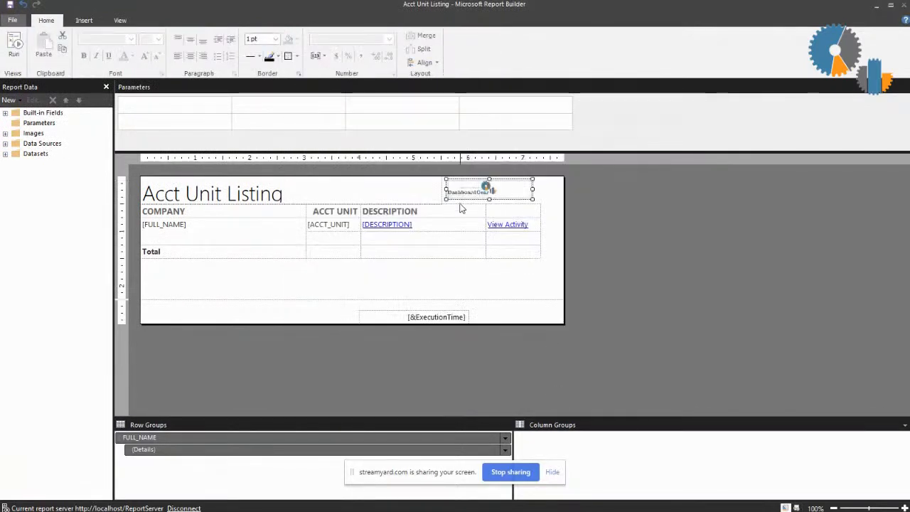
{"action": "right_click", "coordinate": [486, 190]}
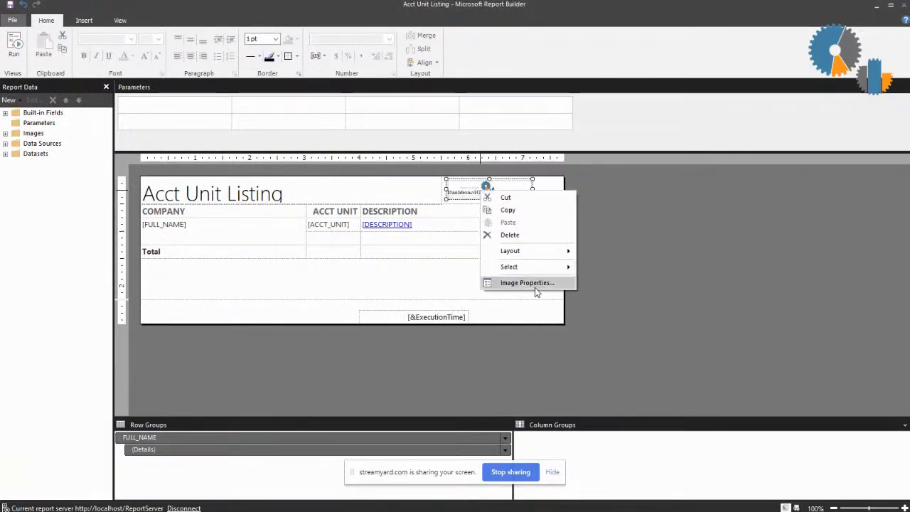
{"action": "left_click", "coordinate": [527, 282]}
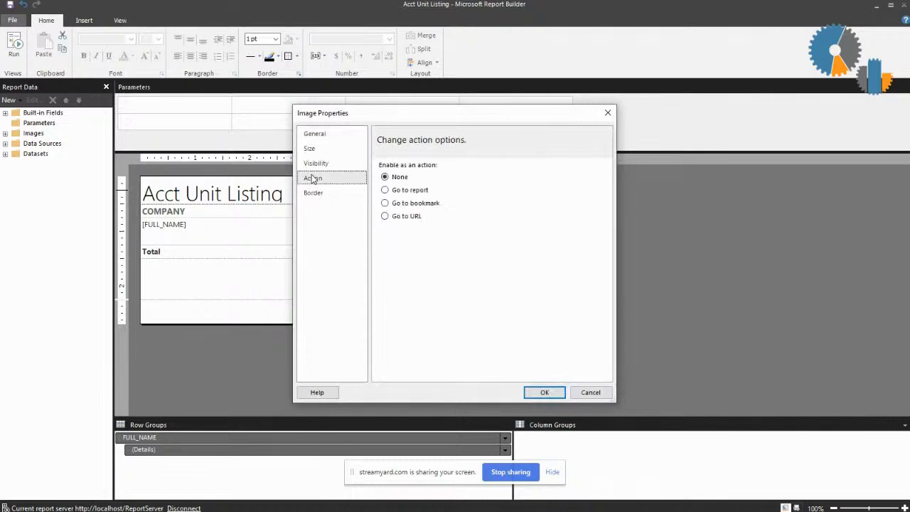
{"action": "left_click", "coordinate": [384, 216]}
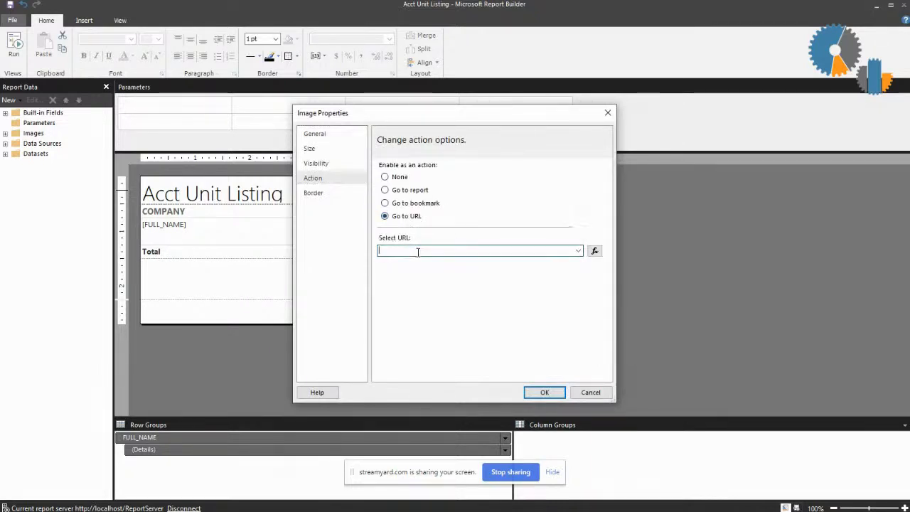
{"action": "type", "text": "http://ww"}
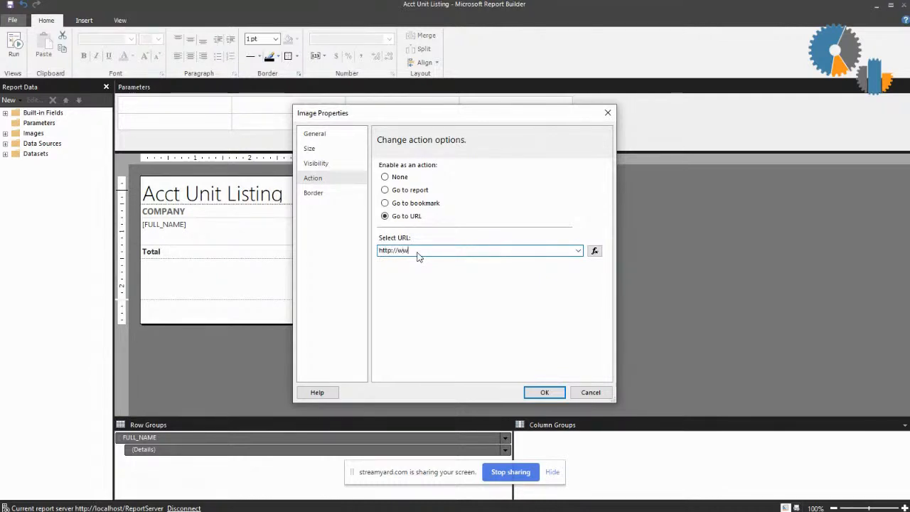
{"action": "type", "text": ".dashboardgear.com"}
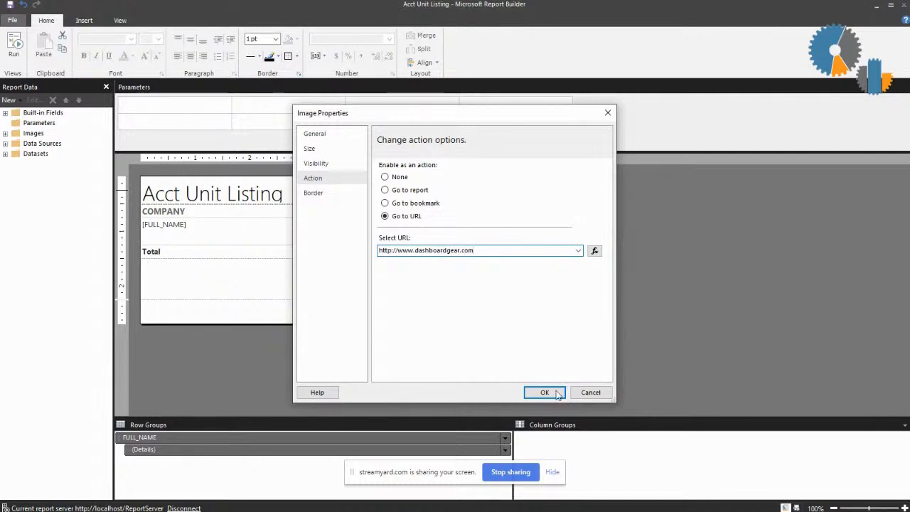
{"action": "left_click", "coordinate": [544, 392]}
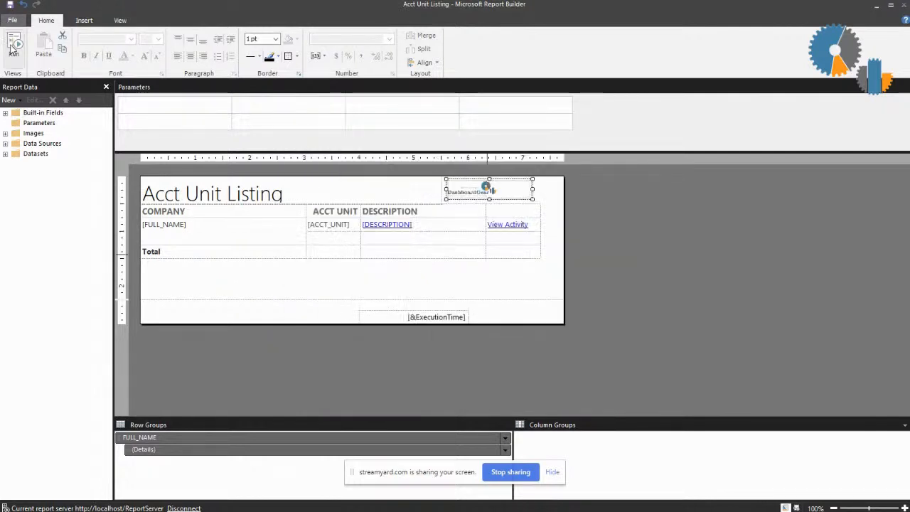
{"action": "left_click", "coordinate": [16, 46]}
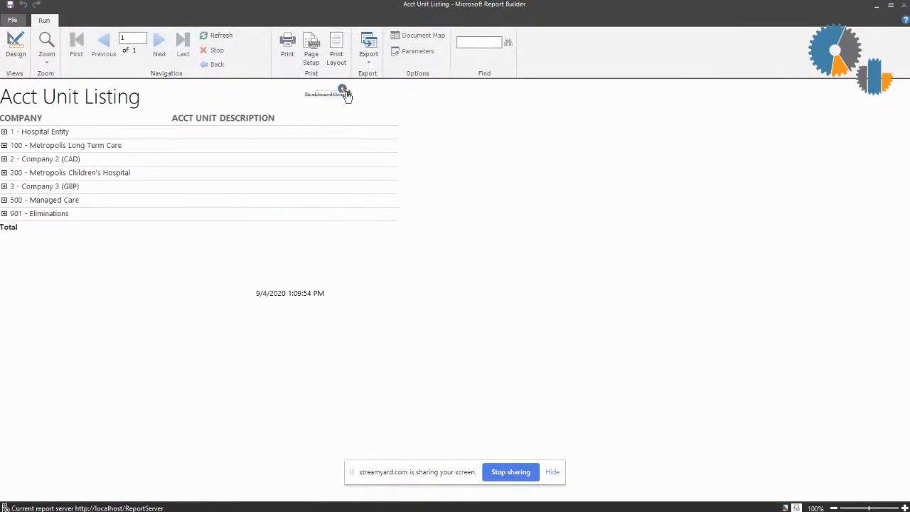
{"action": "left_click", "coordinate": [322, 94]}
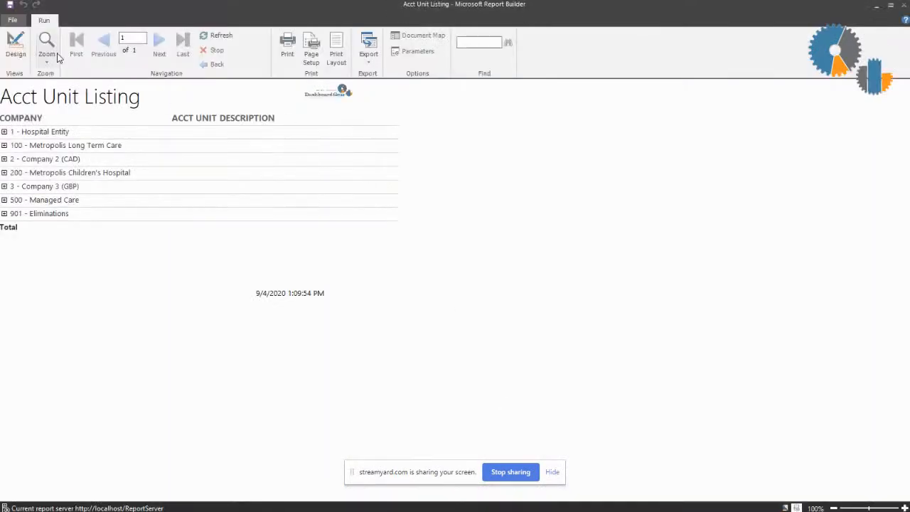
{"action": "left_click", "coordinate": [16, 46]}
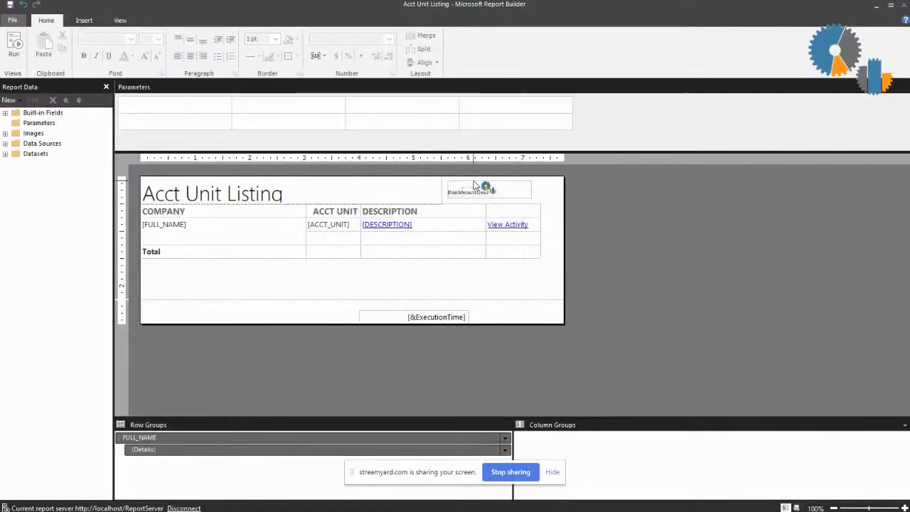